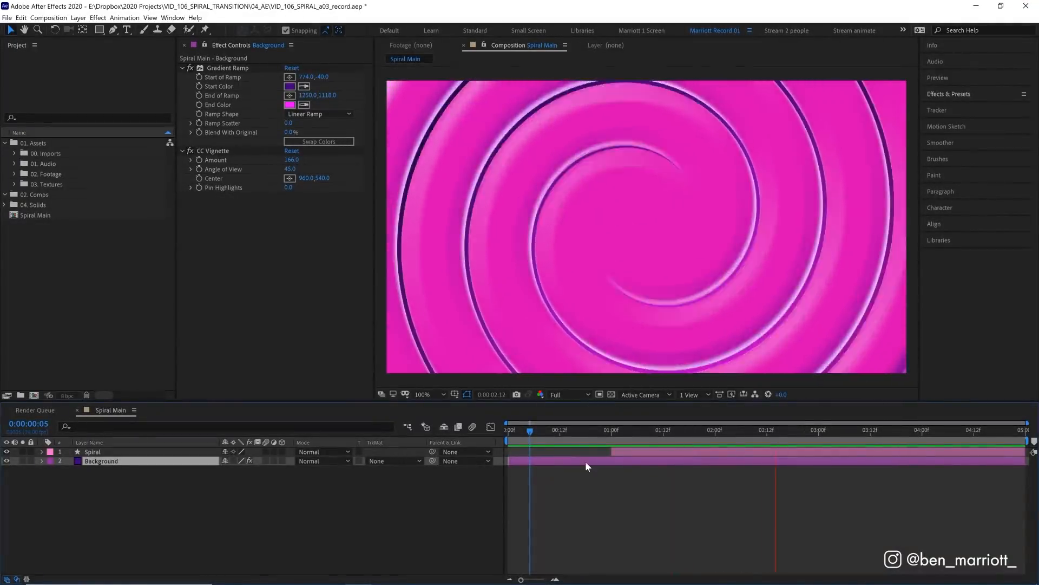
- Delete the old Spiral layer and draw a horizontal Pen line across the comp
click(628, 430)
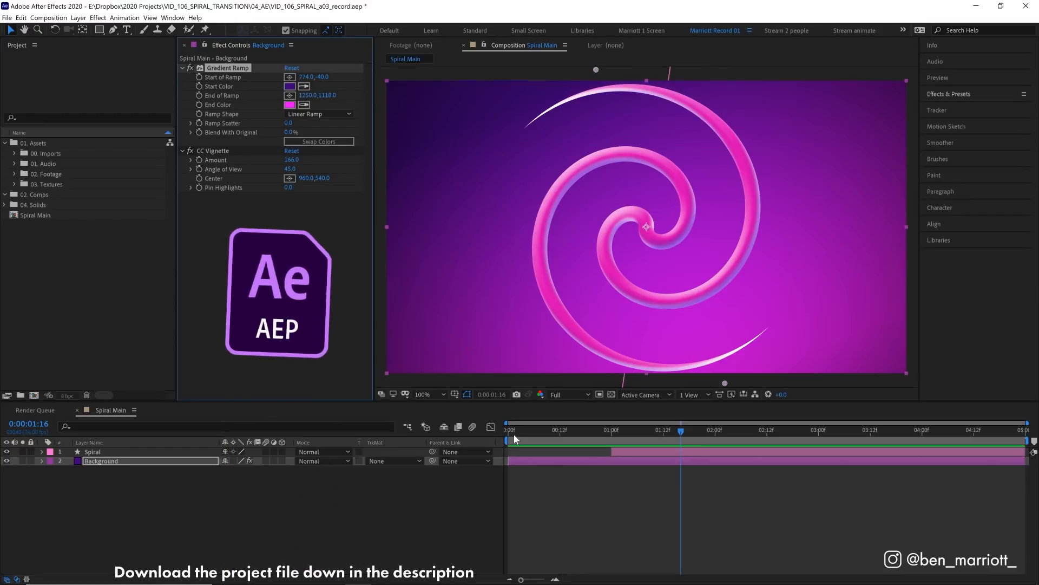
mouse_move(564, 429)
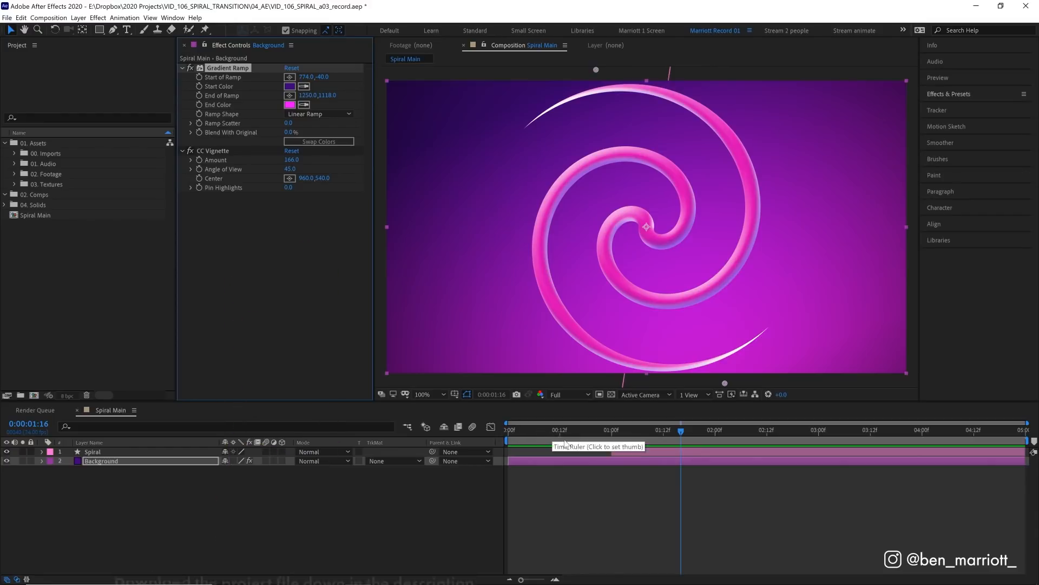
click(92, 451)
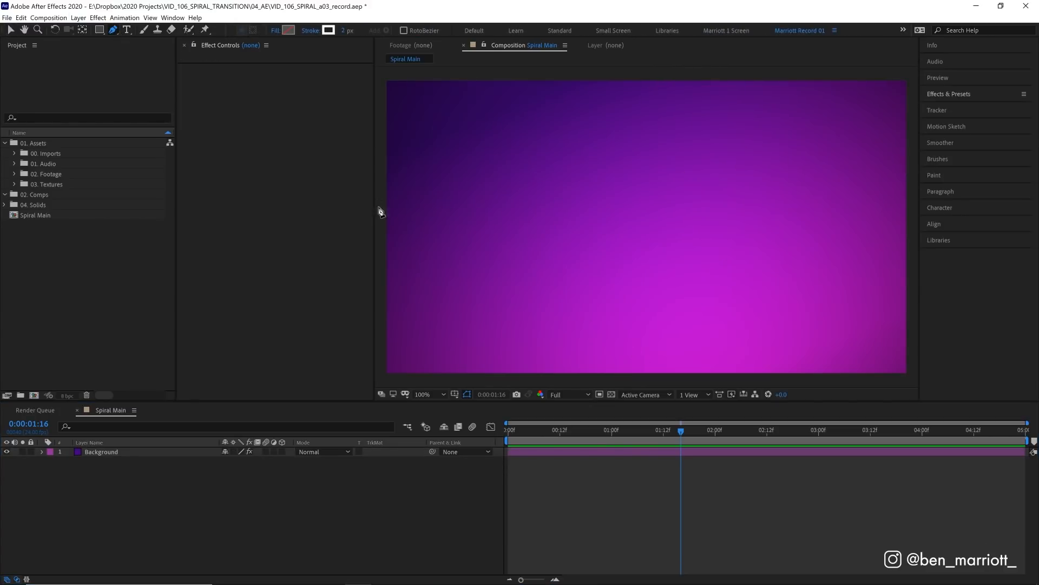
mouse_move(386, 221)
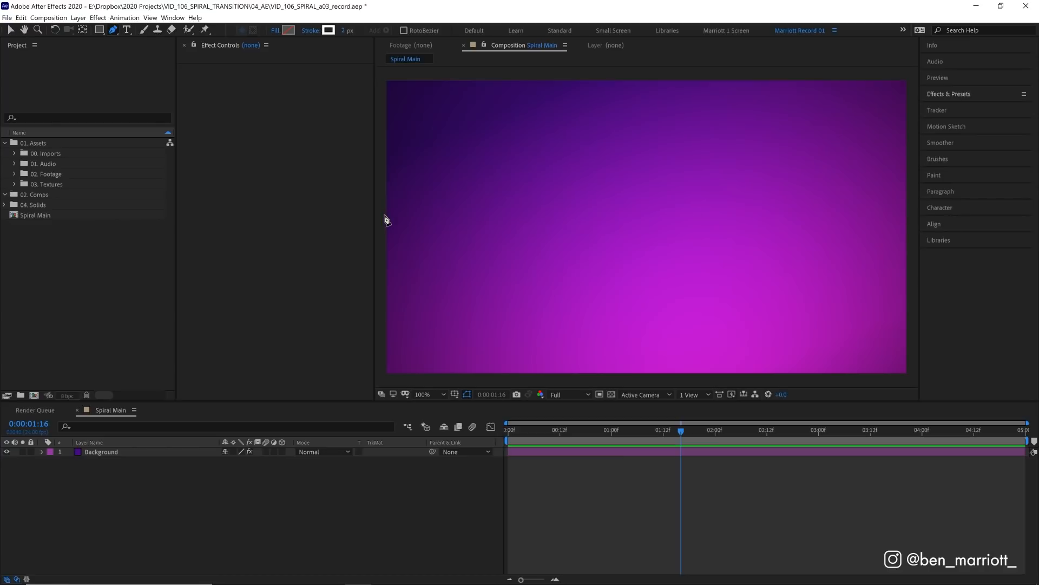
click(380, 211)
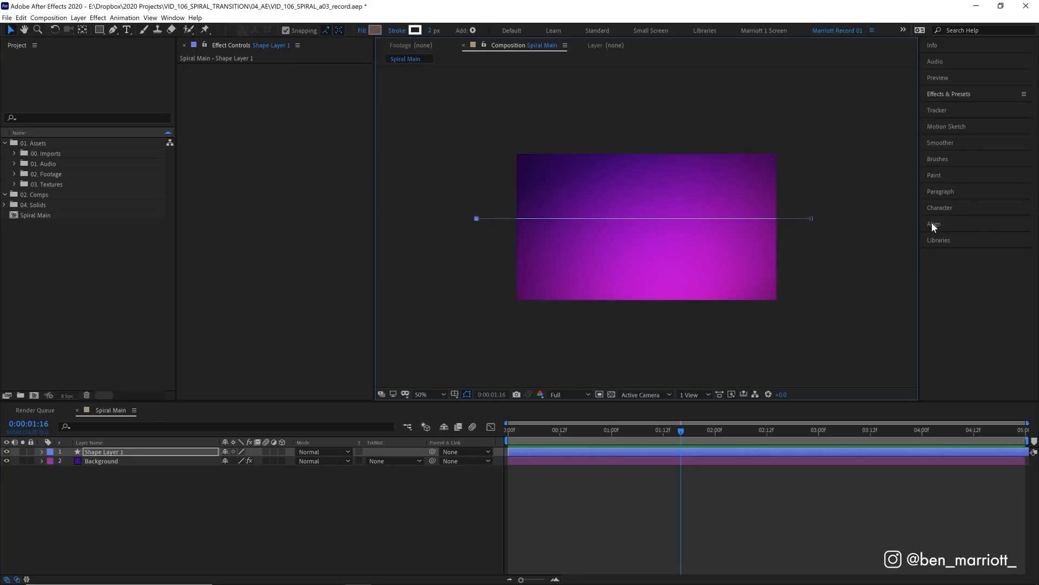
- Rename the line layer 'Spiral', give it a pink 65 px stroke, and view at 100%
click(934, 224)
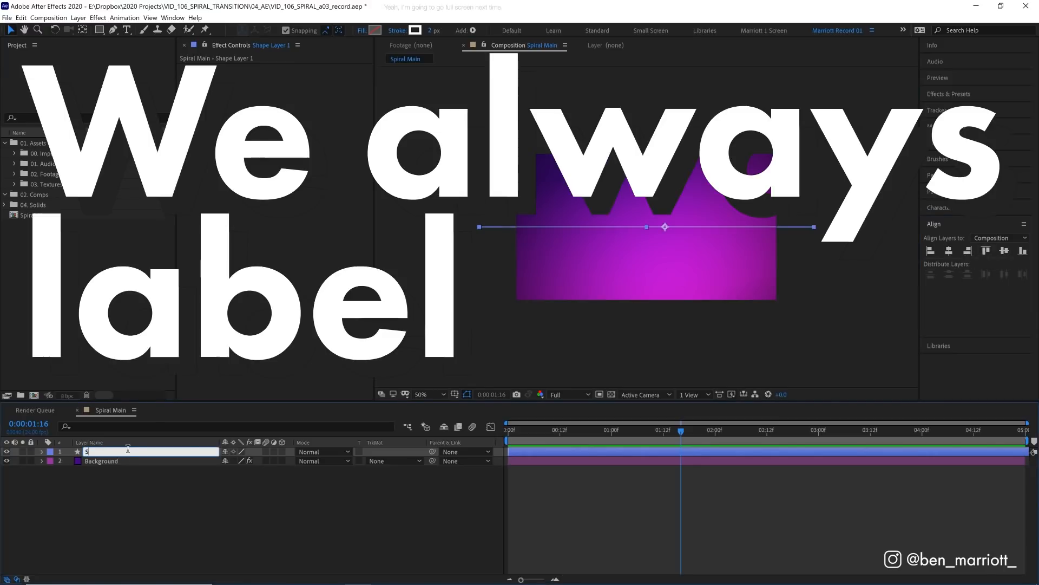
text(Spiral)
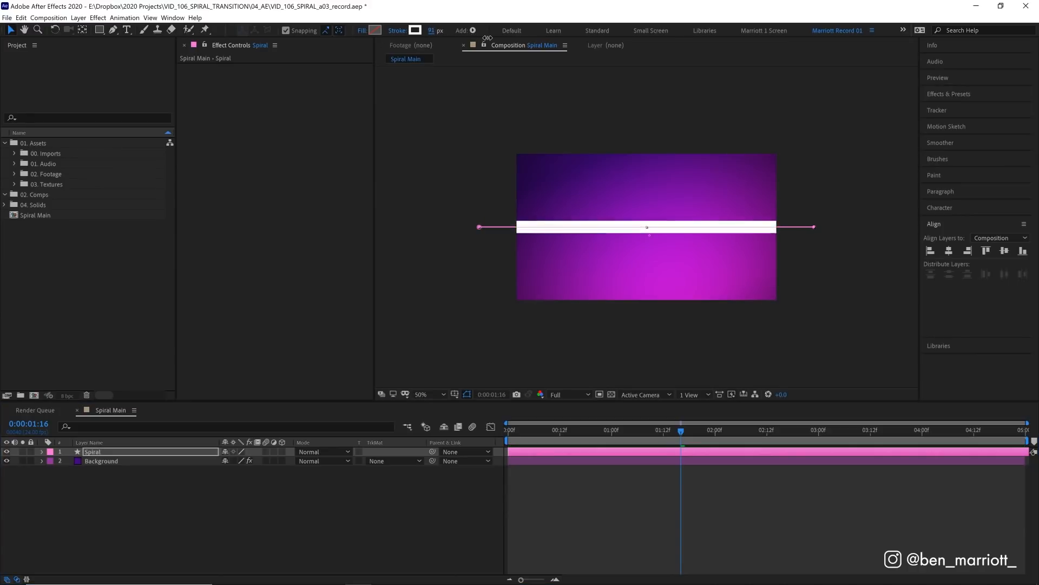
click(416, 30)
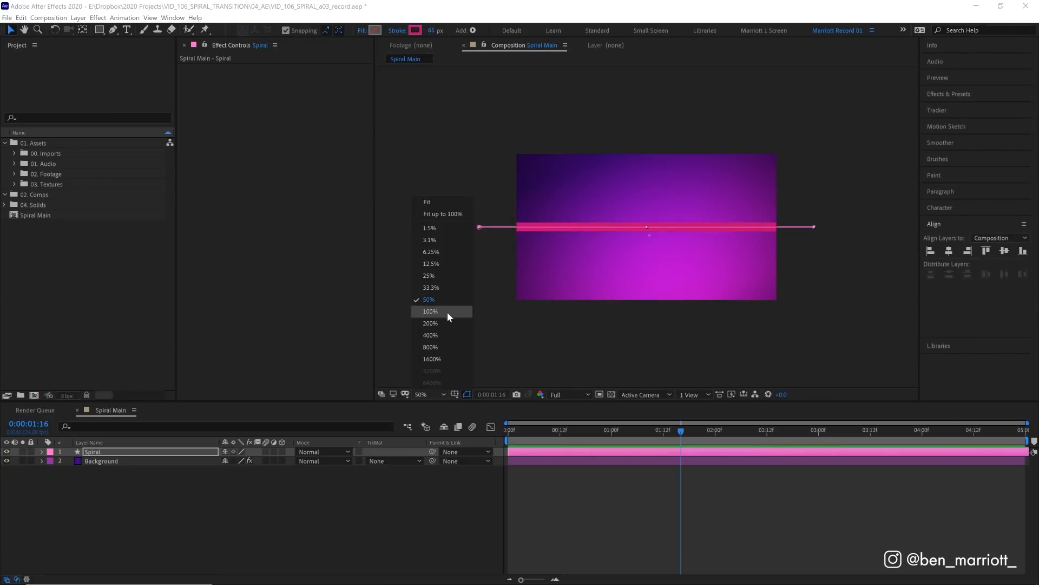
click(431, 311)
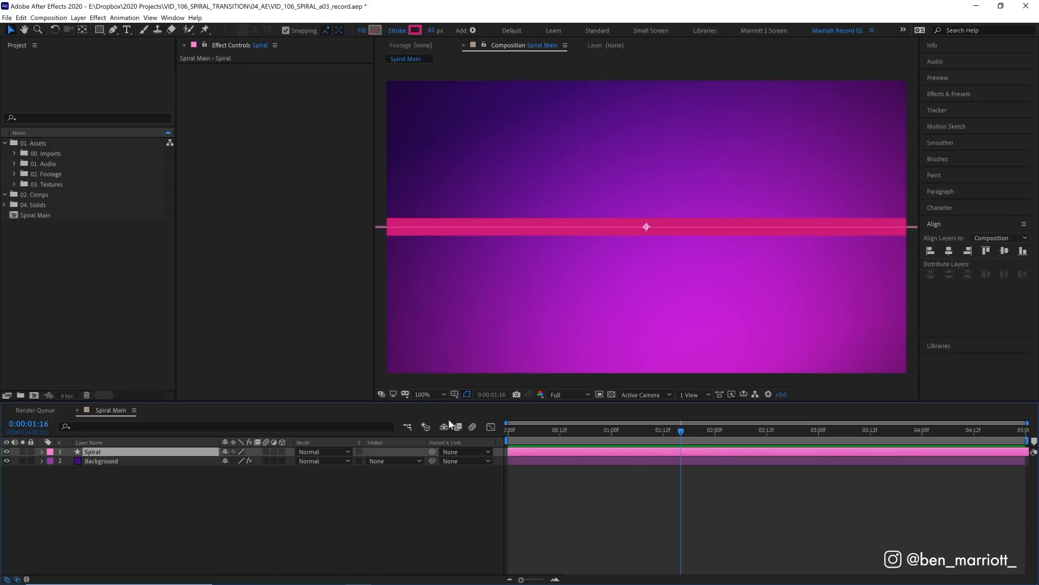
- Add a Twist operation to the Spiral layer's contents with Angle 900
click(42, 451)
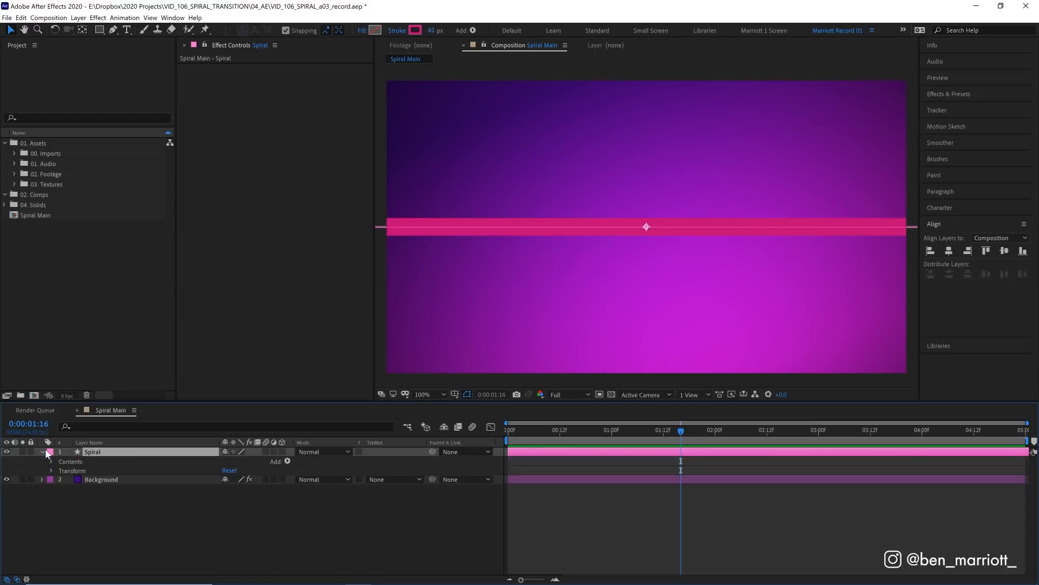
click(52, 462)
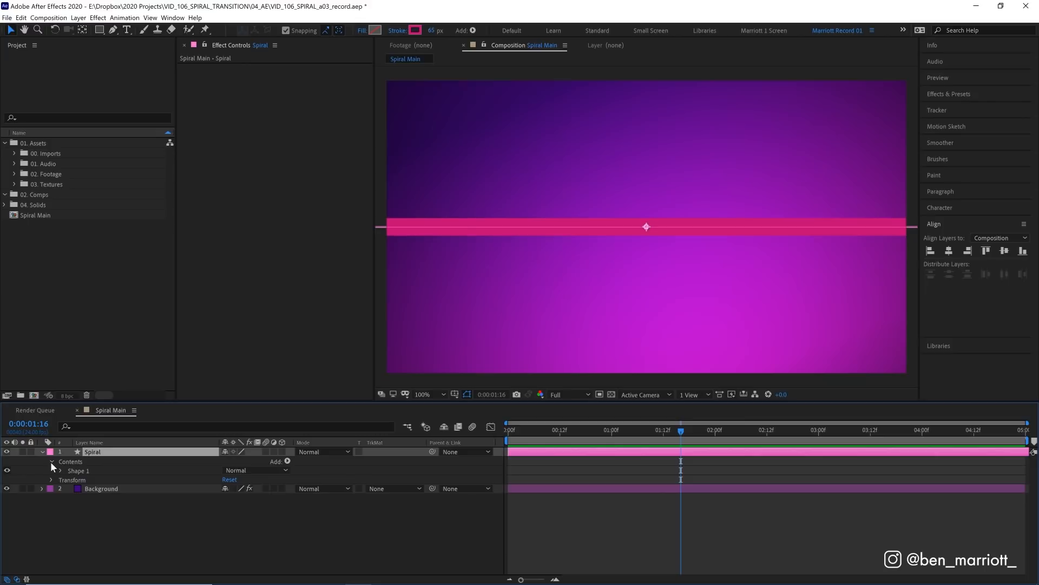
click(286, 462)
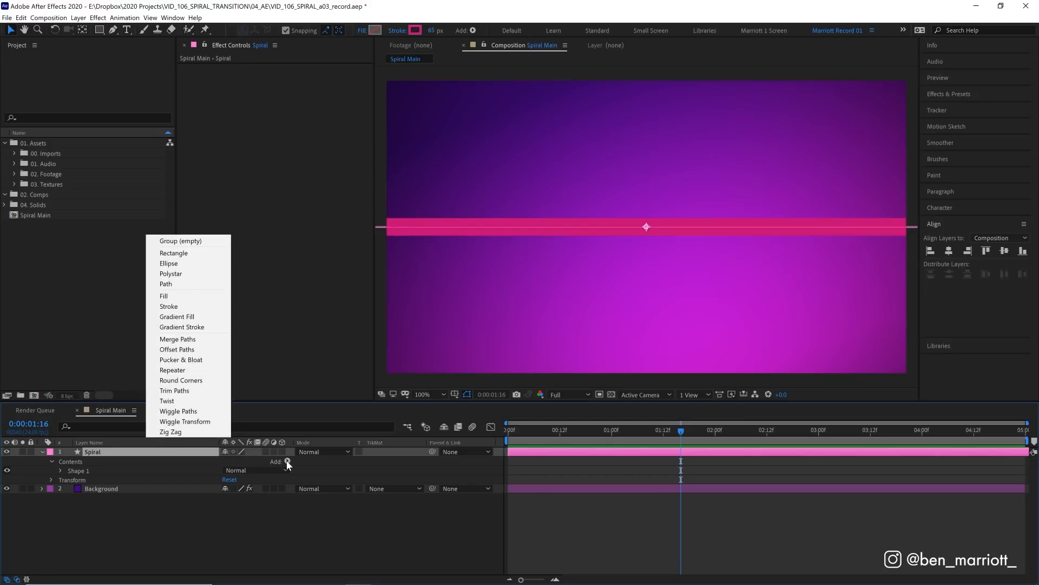
click(167, 400)
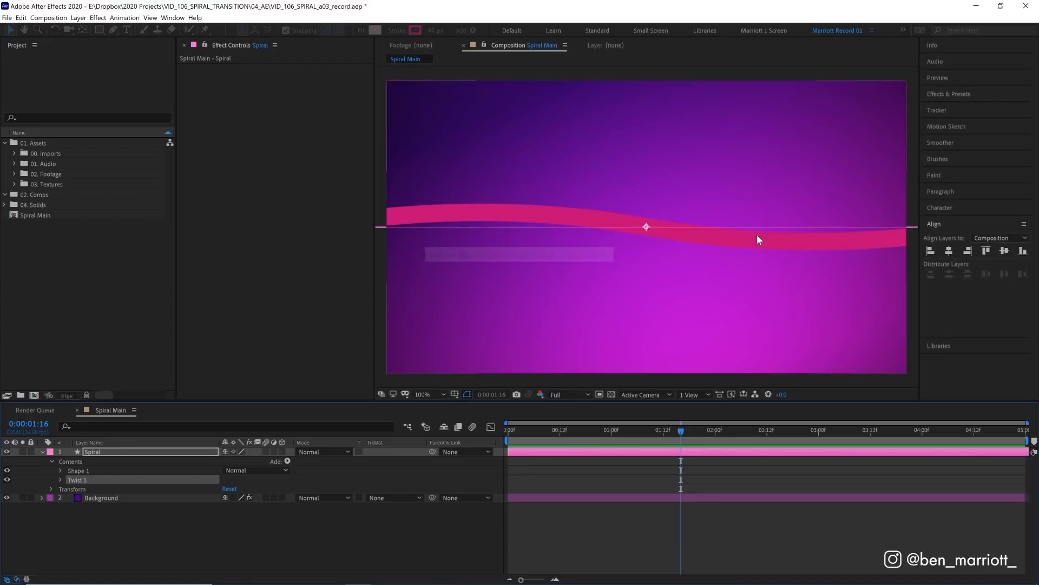
click(60, 479)
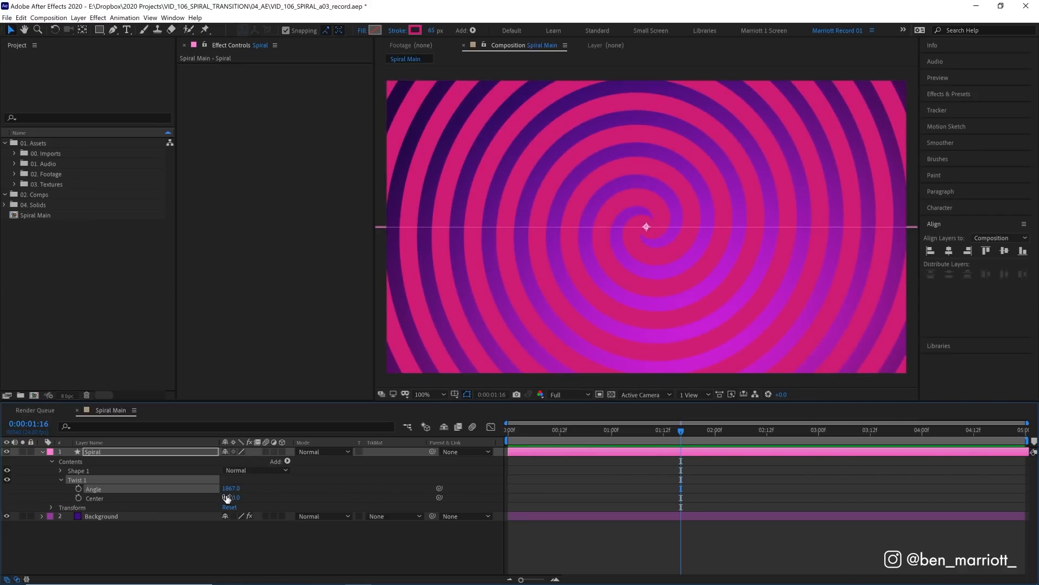
drag(239, 488, 228, 488)
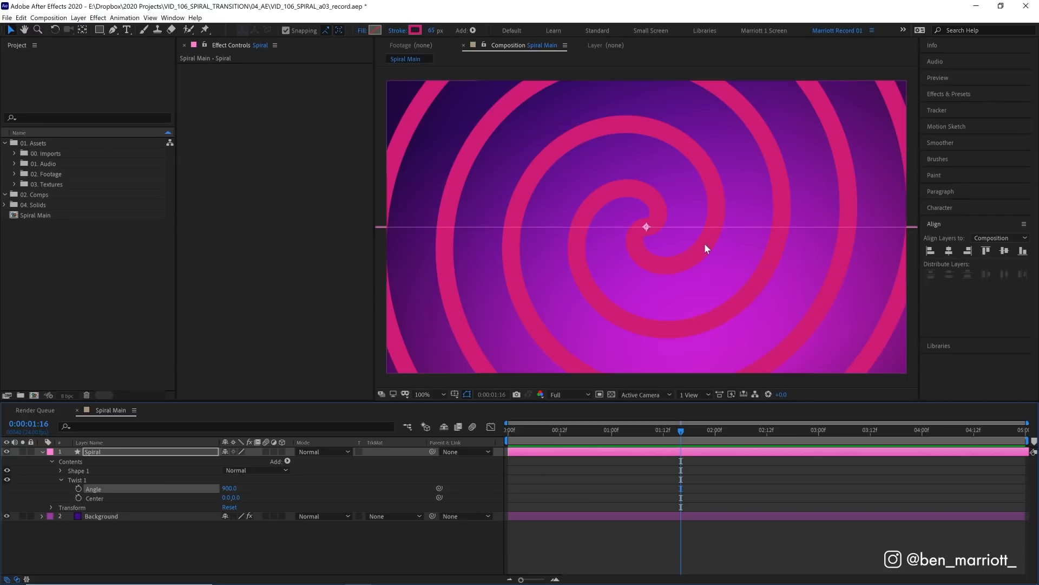
mouse_move(171, 471)
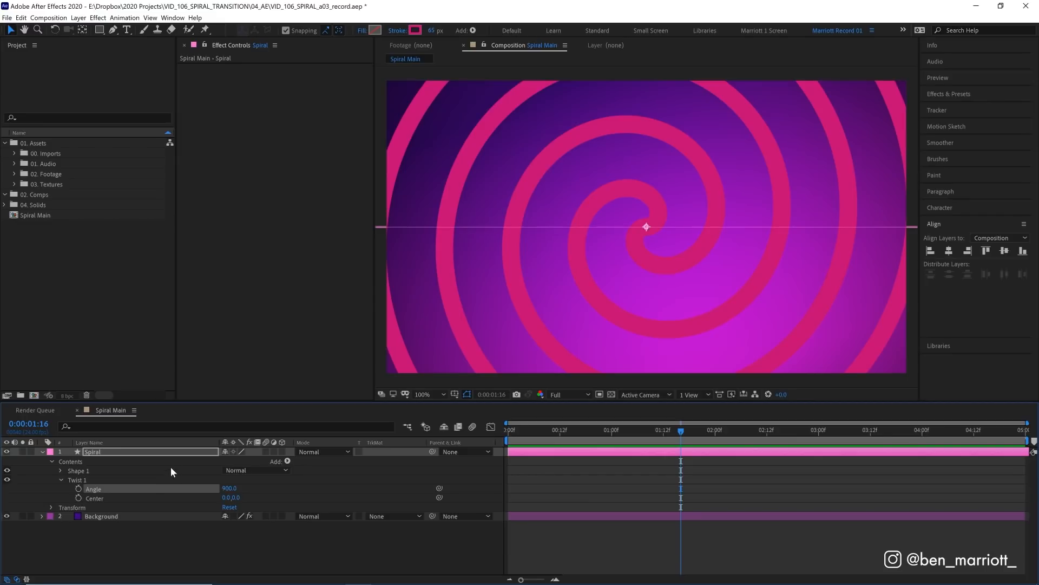
- Add Trim Paths with Start/End keyframed from 50% at 1s to 0%/100% at 2s
click(287, 461)
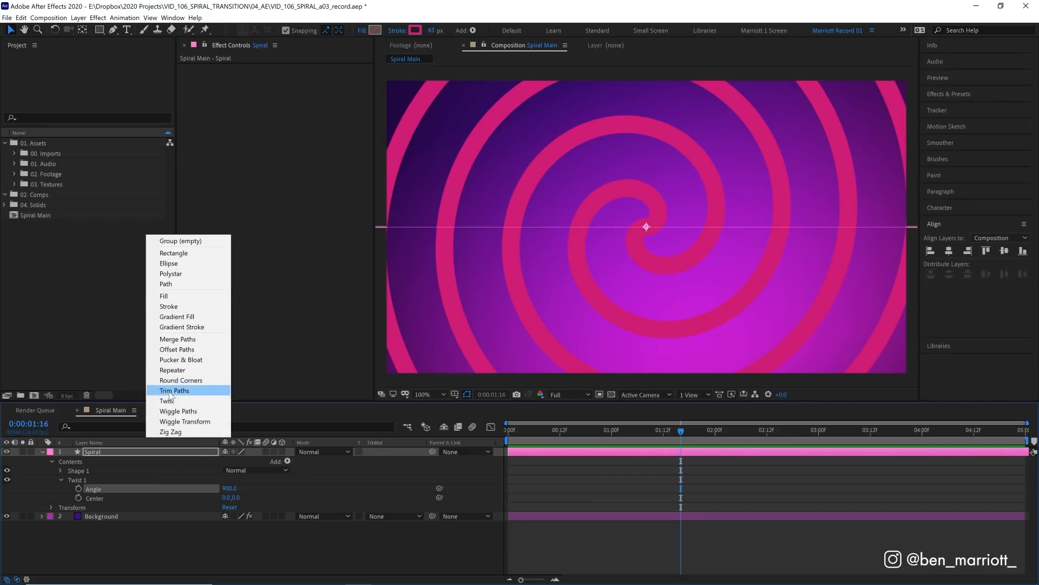
click(175, 389)
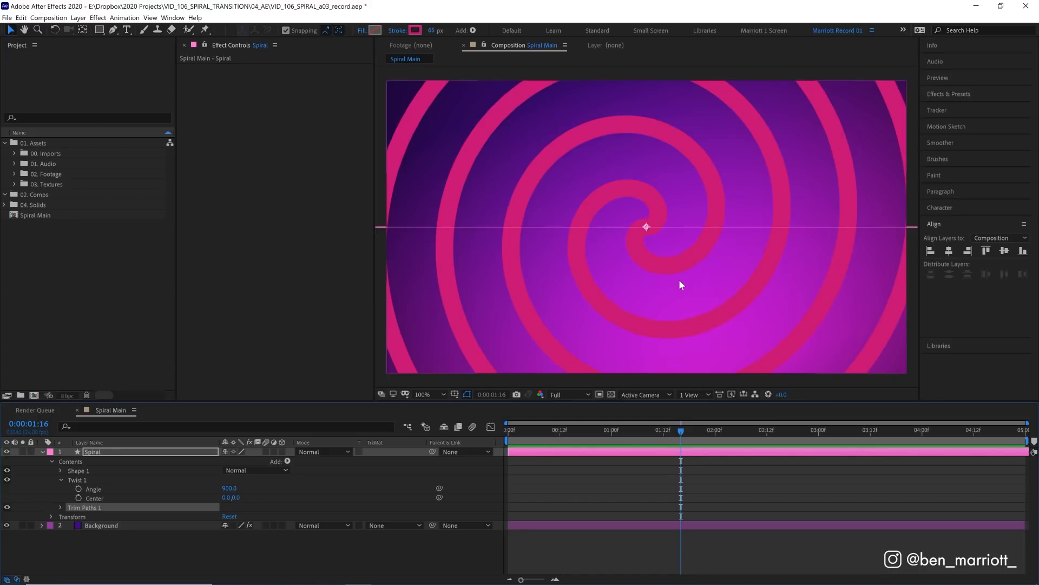
mouse_move(696, 295)
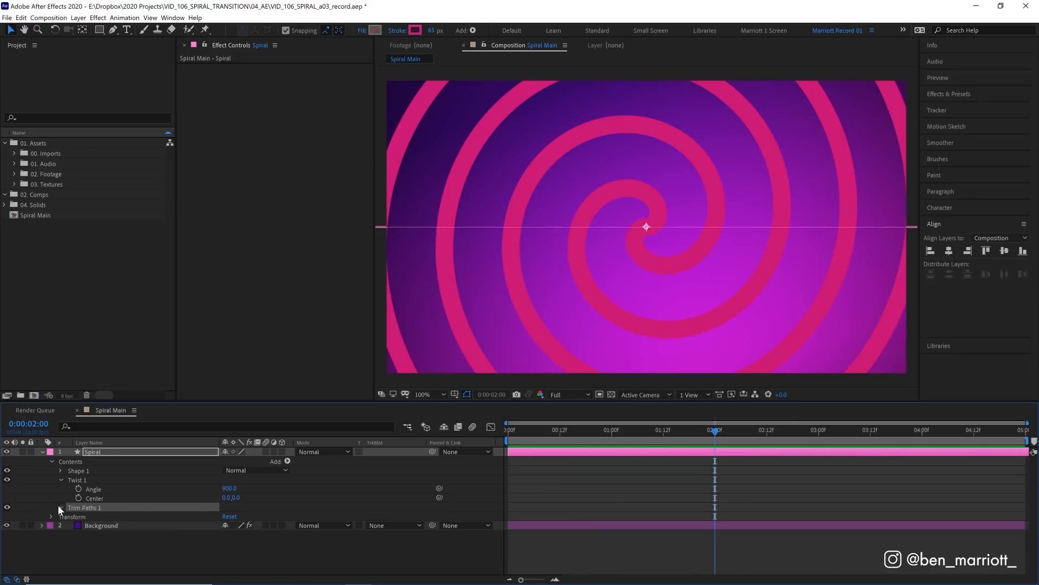
click(60, 508)
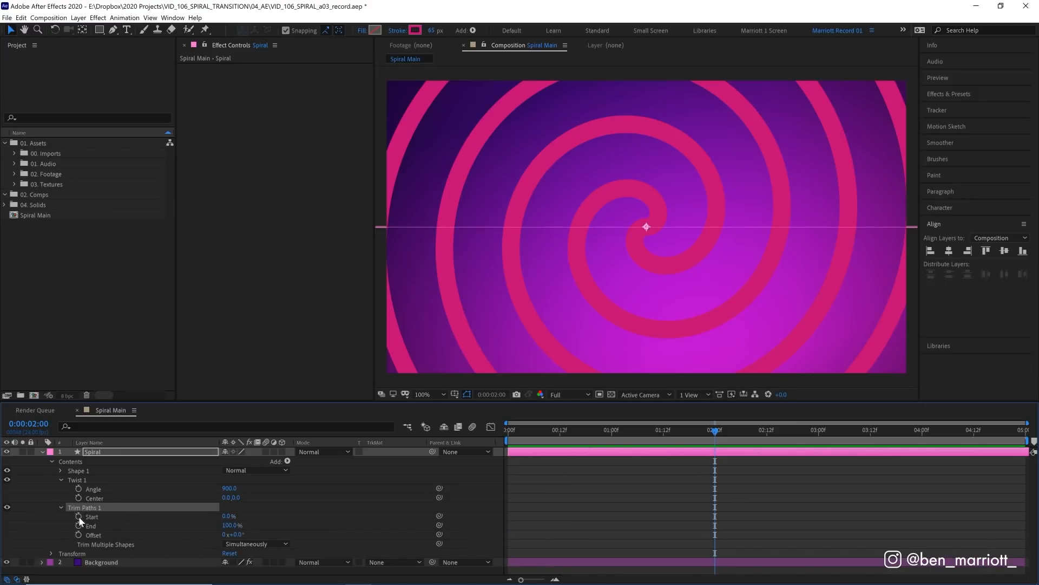
click(79, 517)
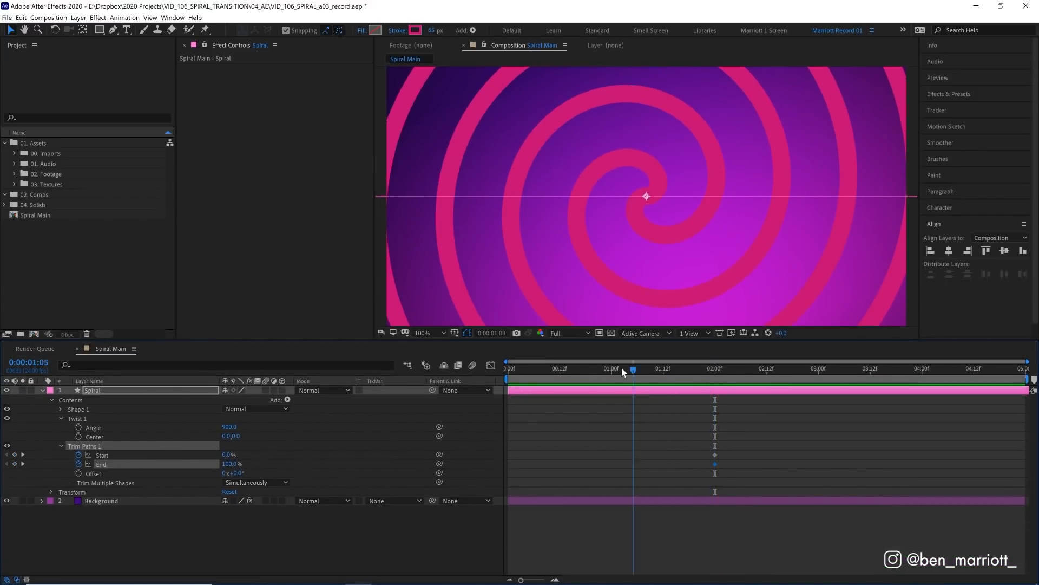
click(610, 369)
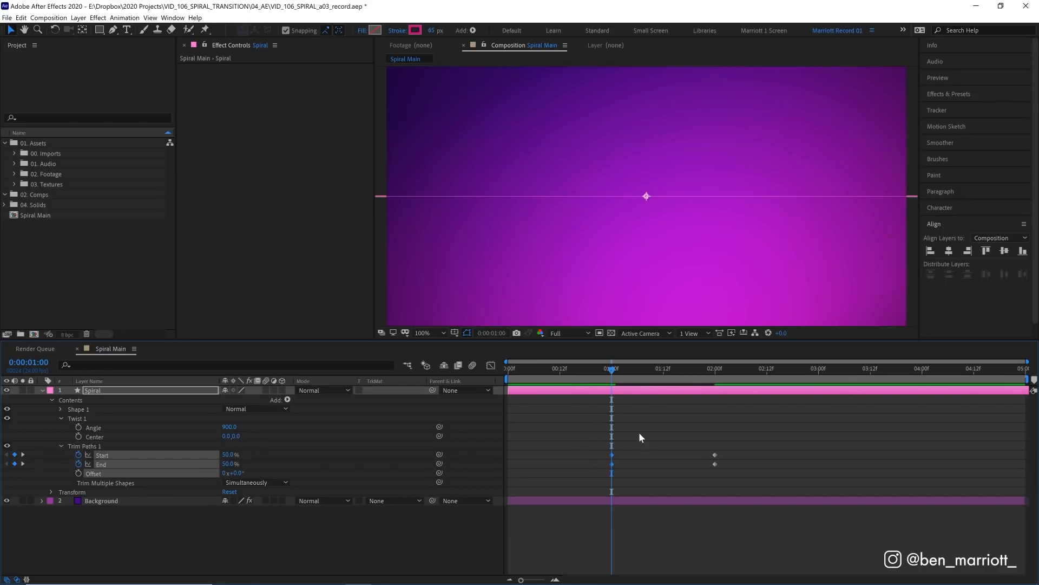
mouse_move(555, 210)
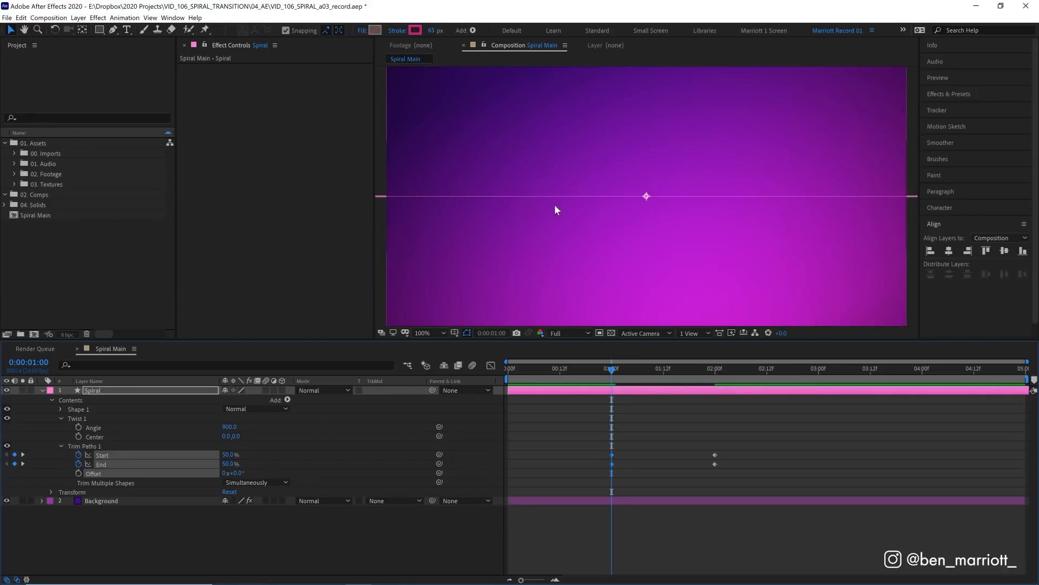
key(space)
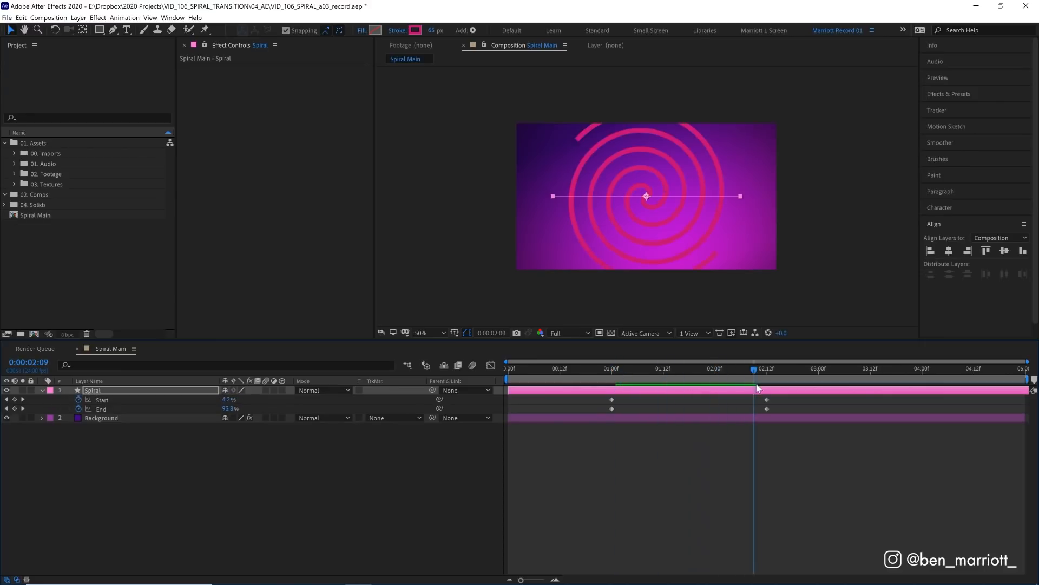
- Scrub the timeline to preview the trim Start/End growth between 1:00 and 2:12
drag(754, 368, 784, 368)
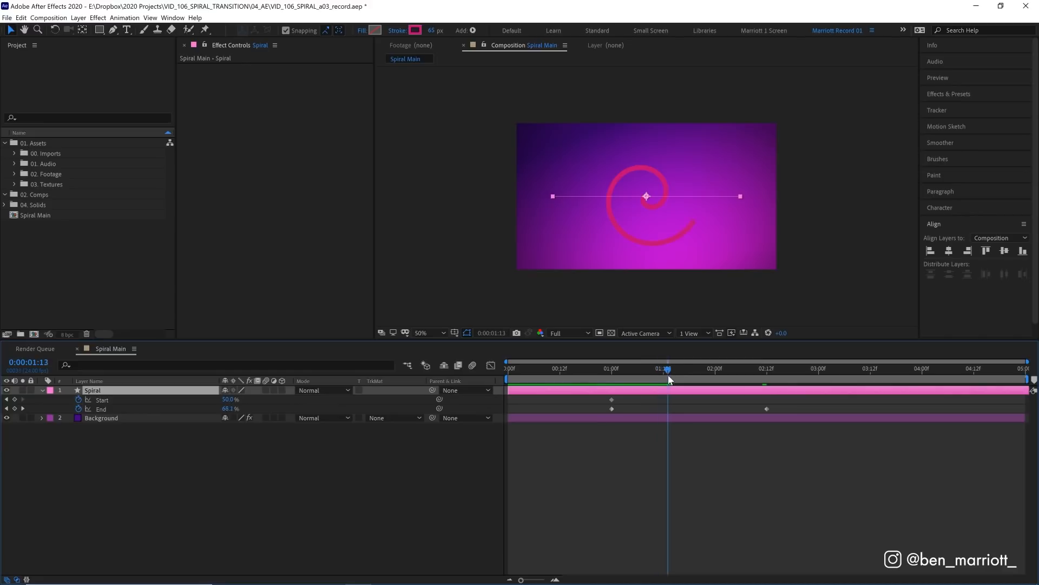
drag(668, 369, 750, 368)
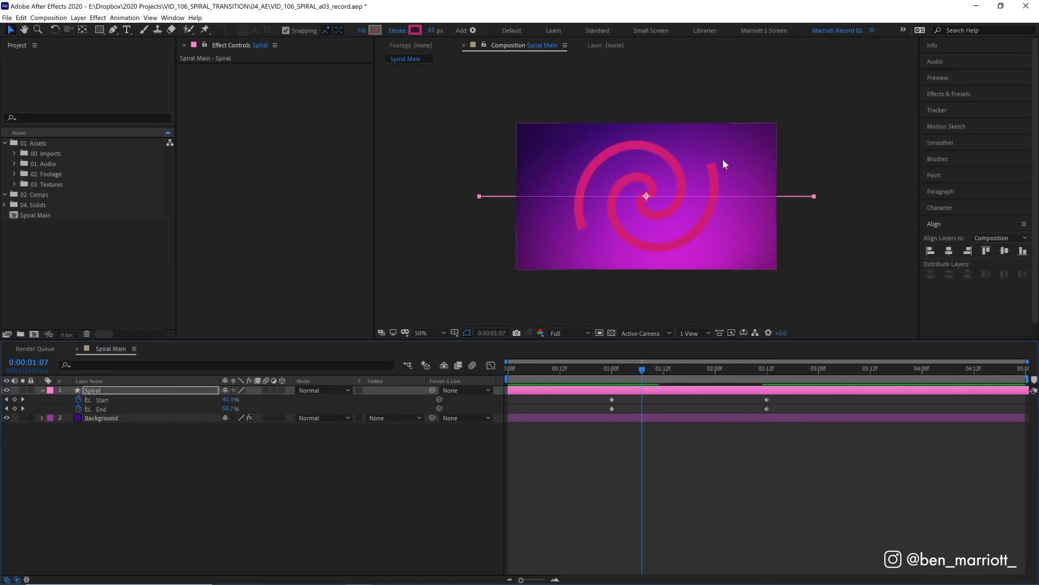
click(423, 332)
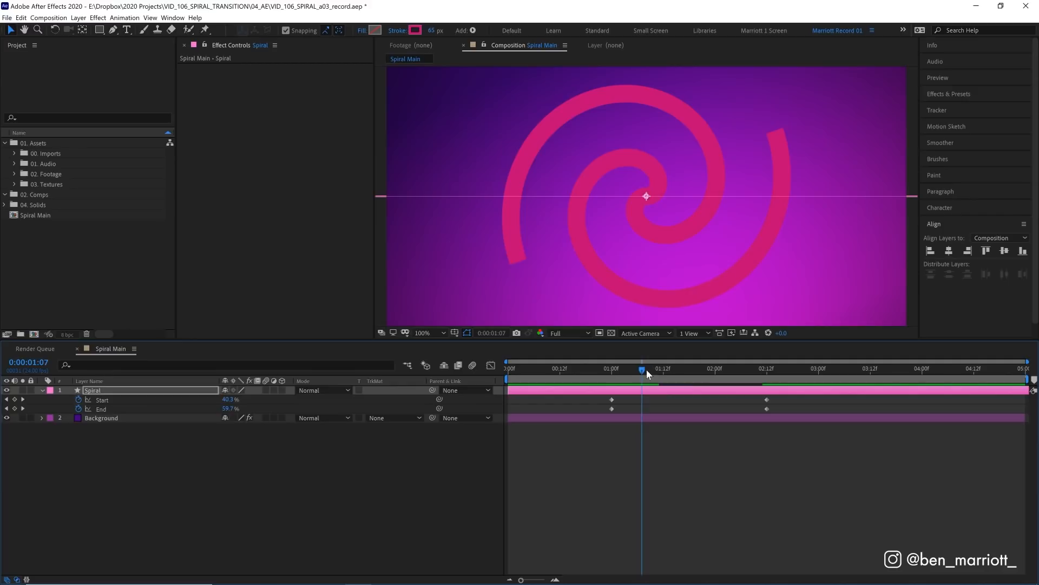
drag(641, 369, 651, 368)
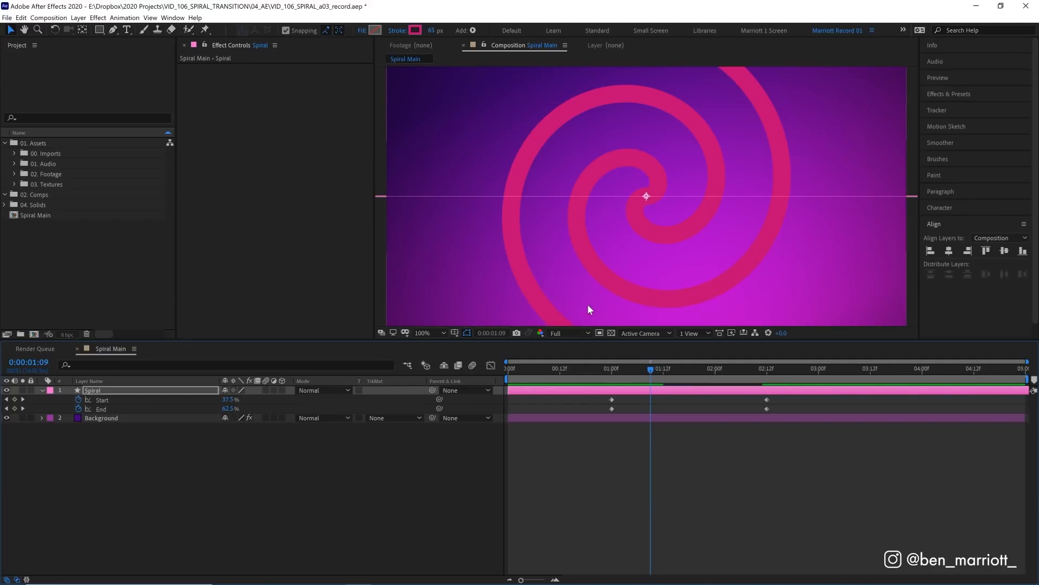
- Set Stroke 1 Taper Start Length and End Length to 25%
click(42, 390)
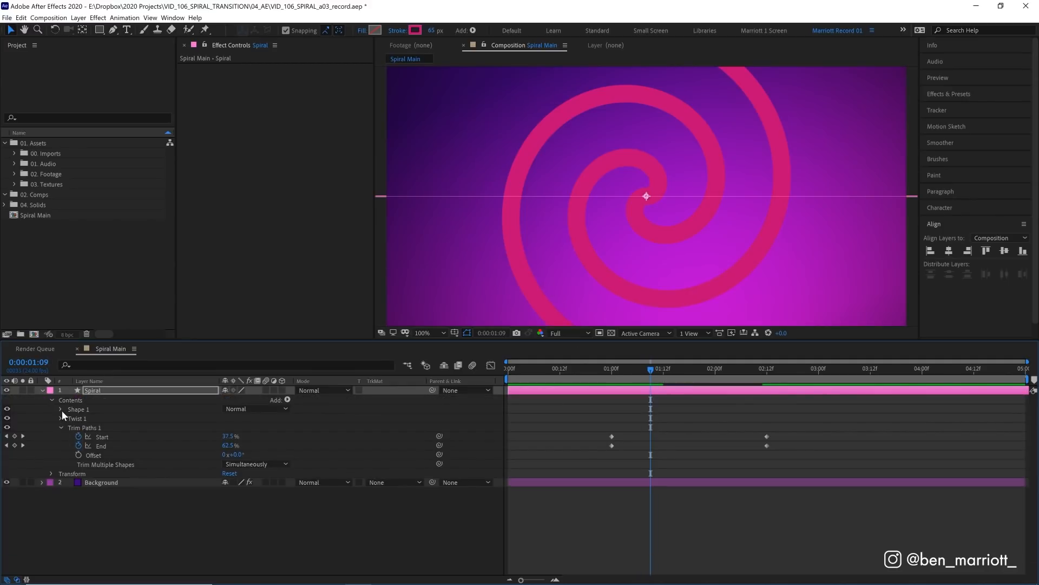
click(61, 409)
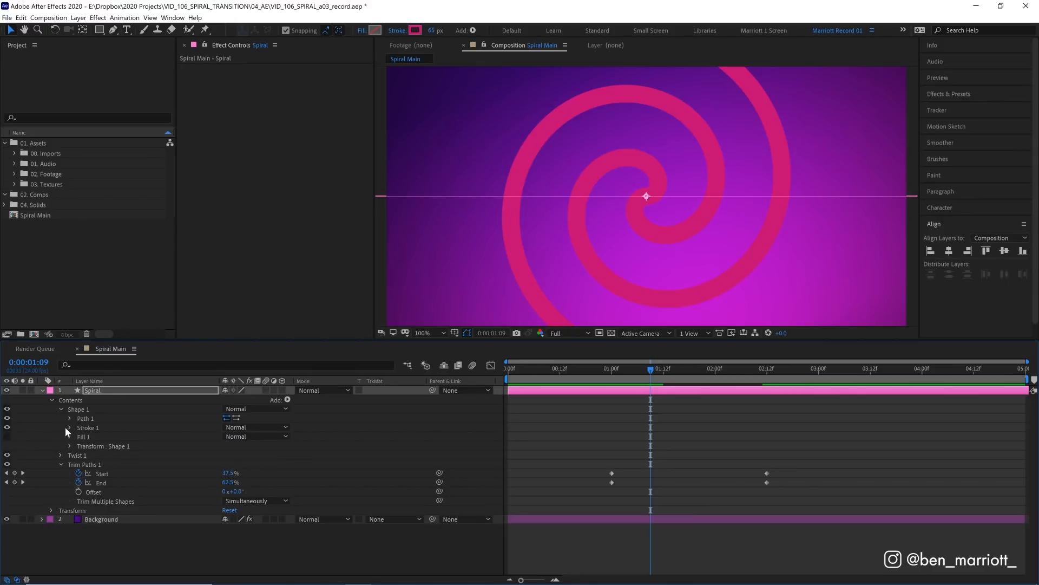
click(70, 427)
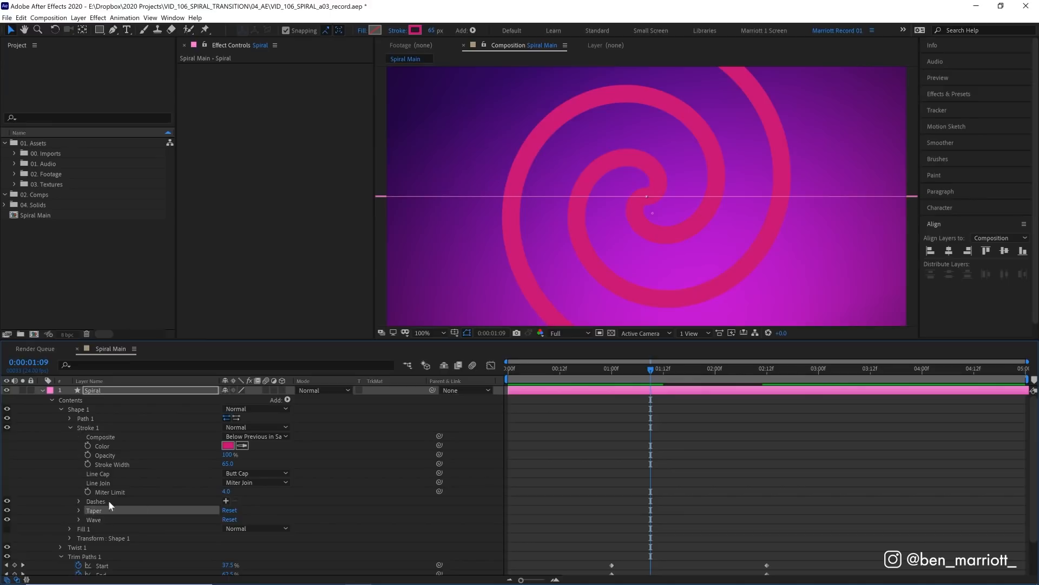
mouse_move(95, 514)
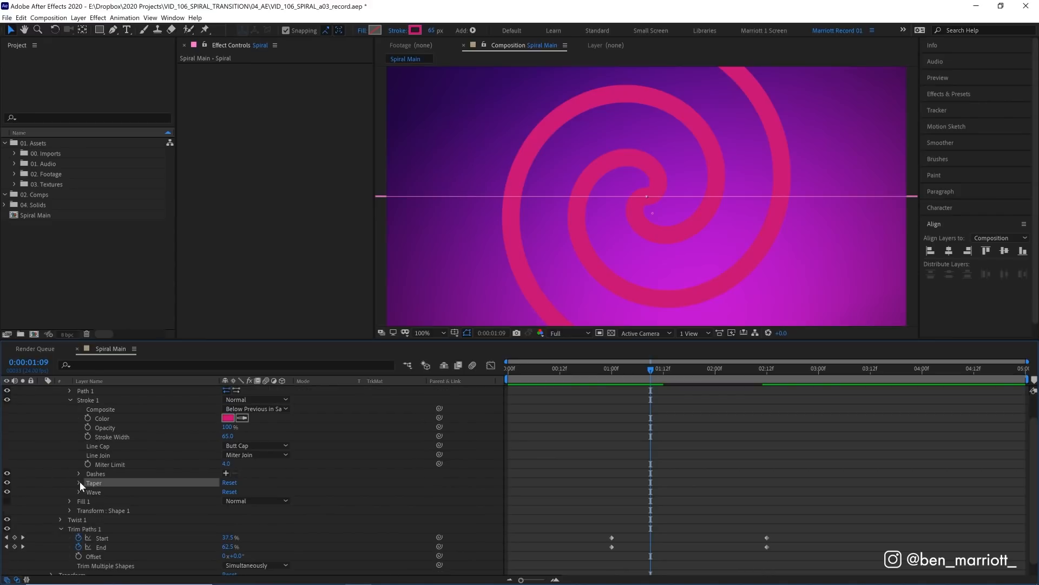
click(79, 482)
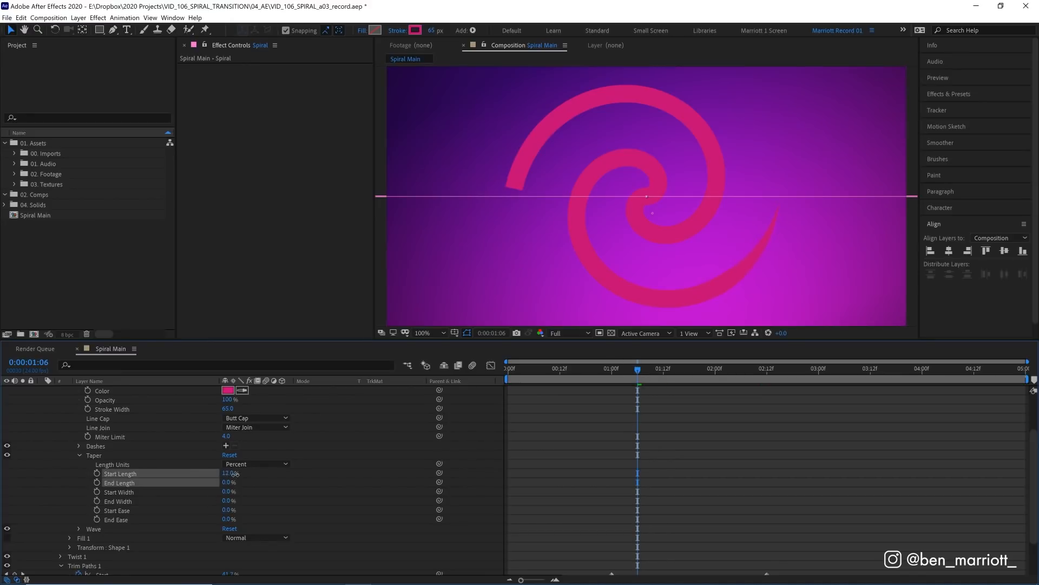
drag(230, 473, 239, 473)
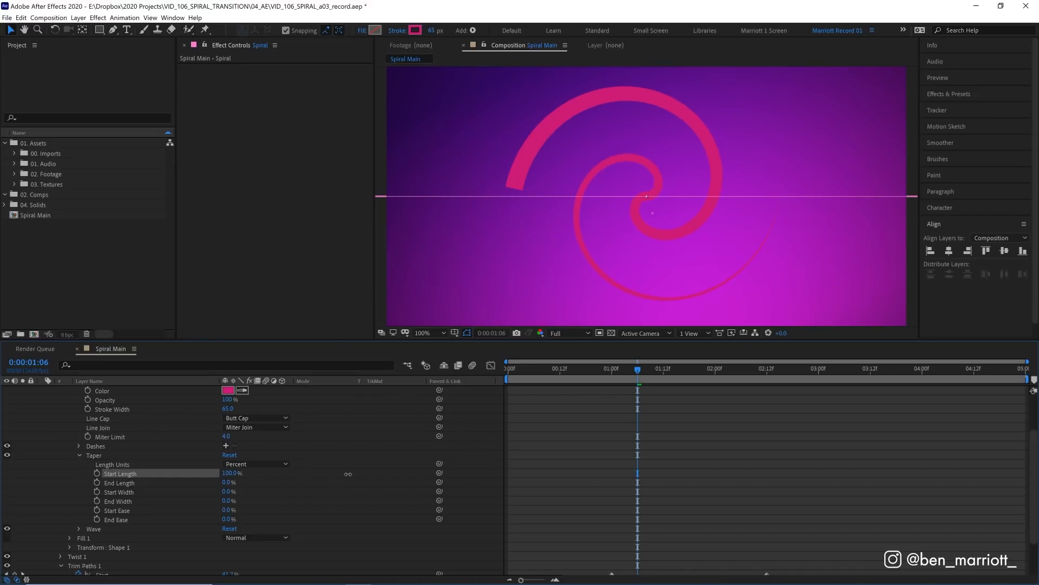
mouse_move(688, 309)
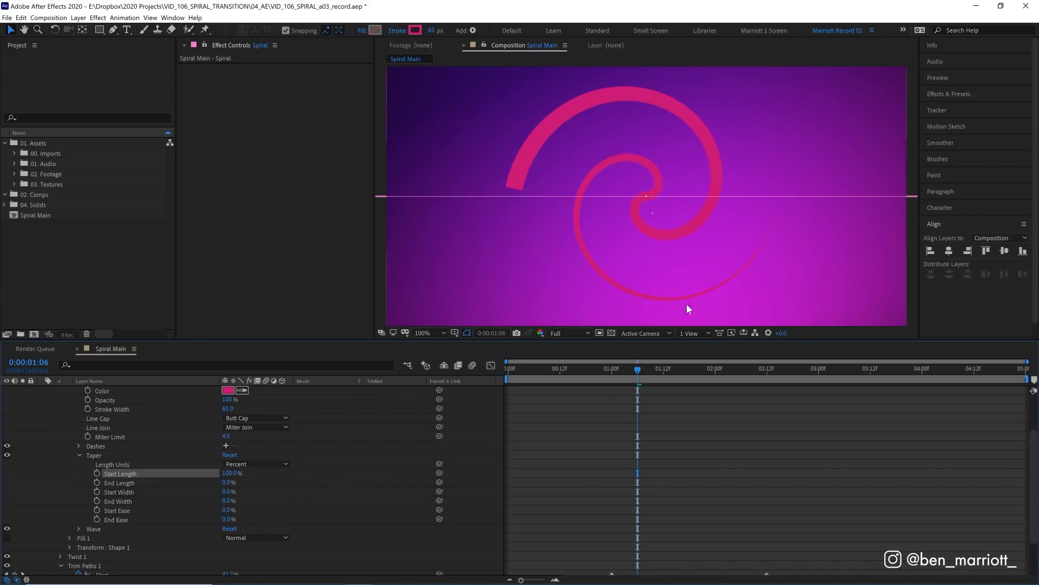
mouse_move(398, 460)
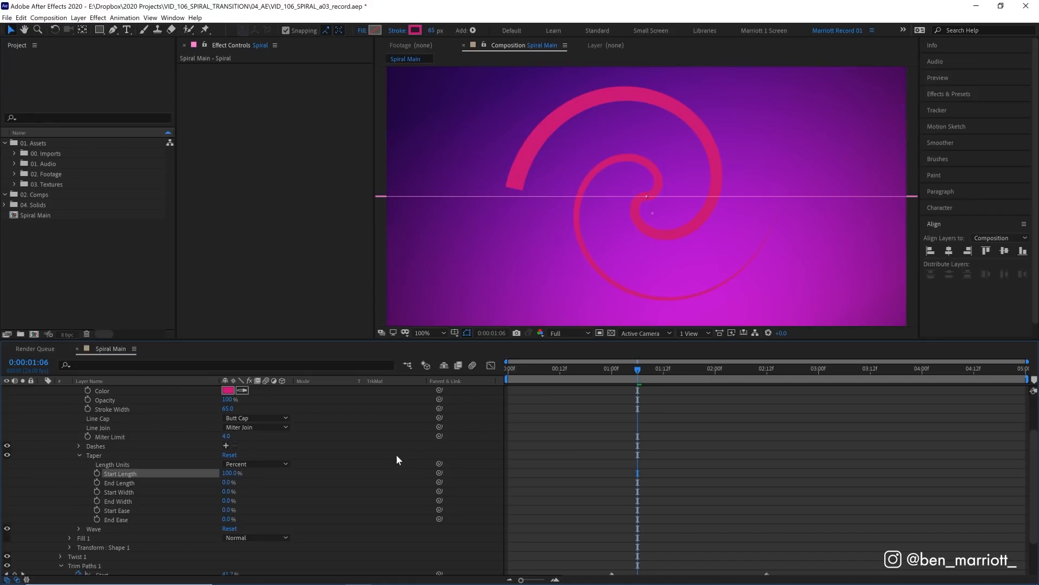
double_click(233, 472)
text(25)
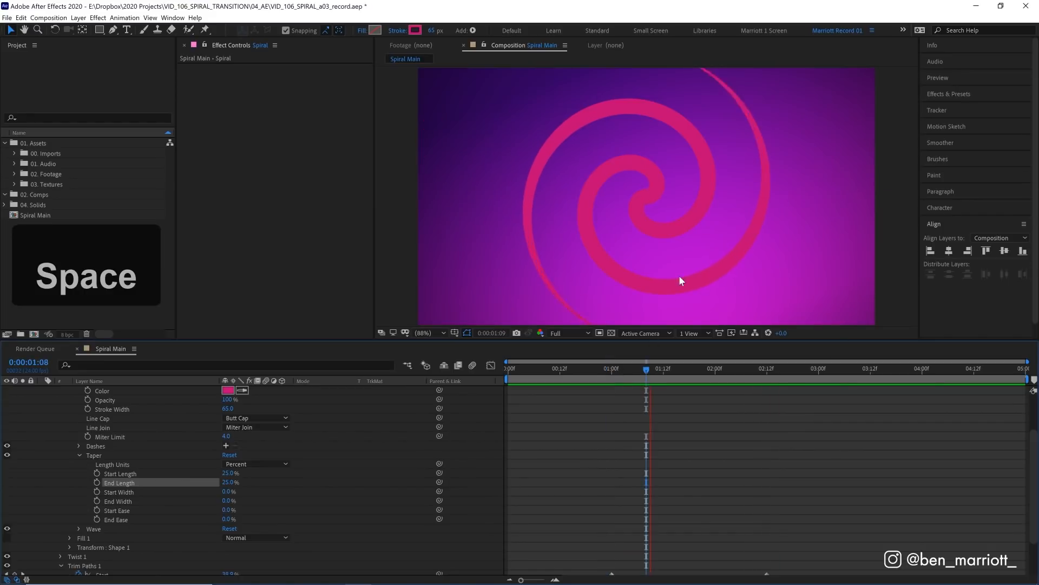
- Keyframe stroke width to about 255 and taper lengths to 0% at 2:06, then scrub
click(714, 369)
text(250)
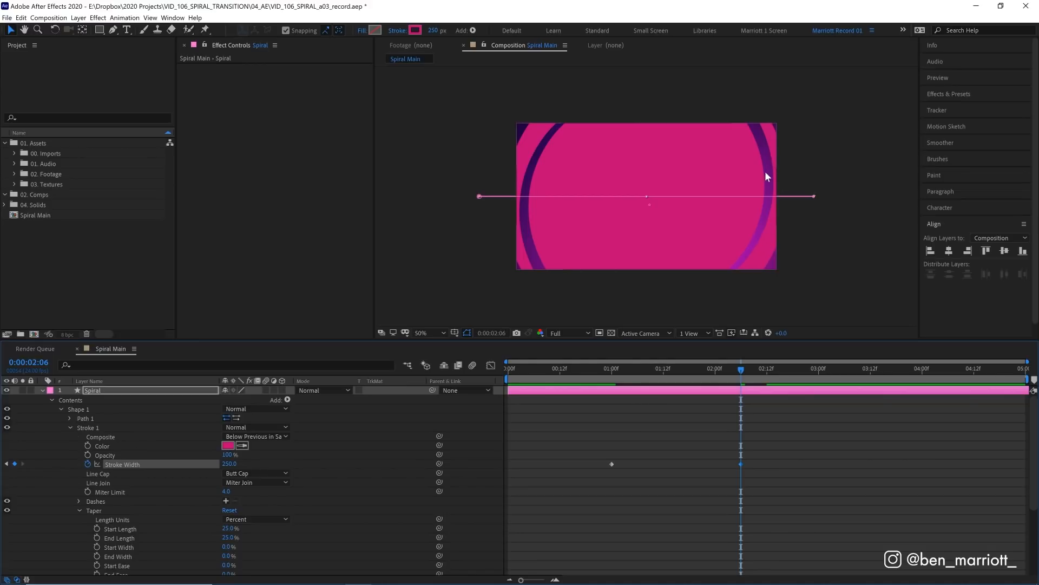
mouse_move(771, 182)
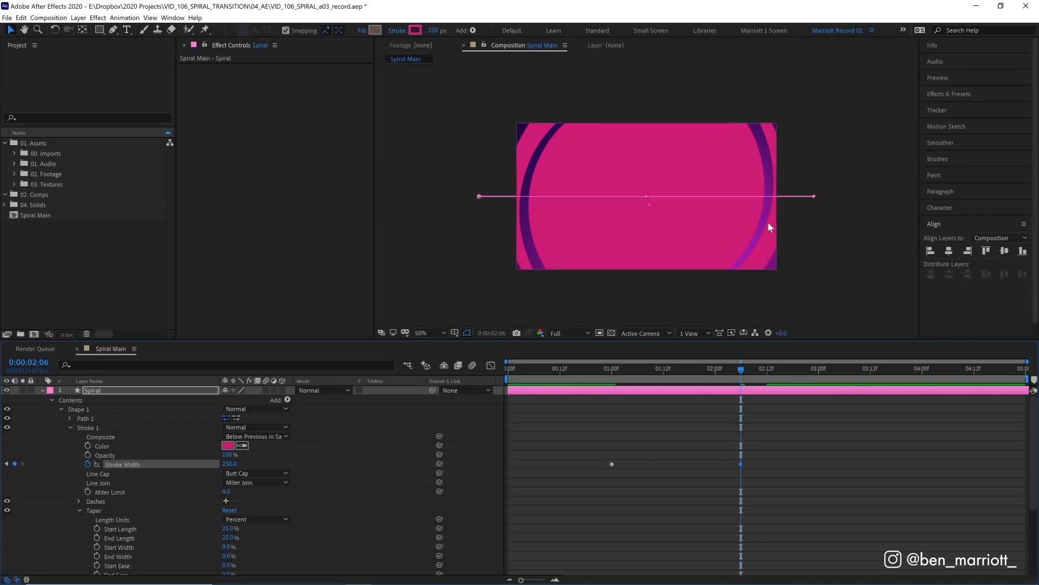
mouse_move(696, 203)
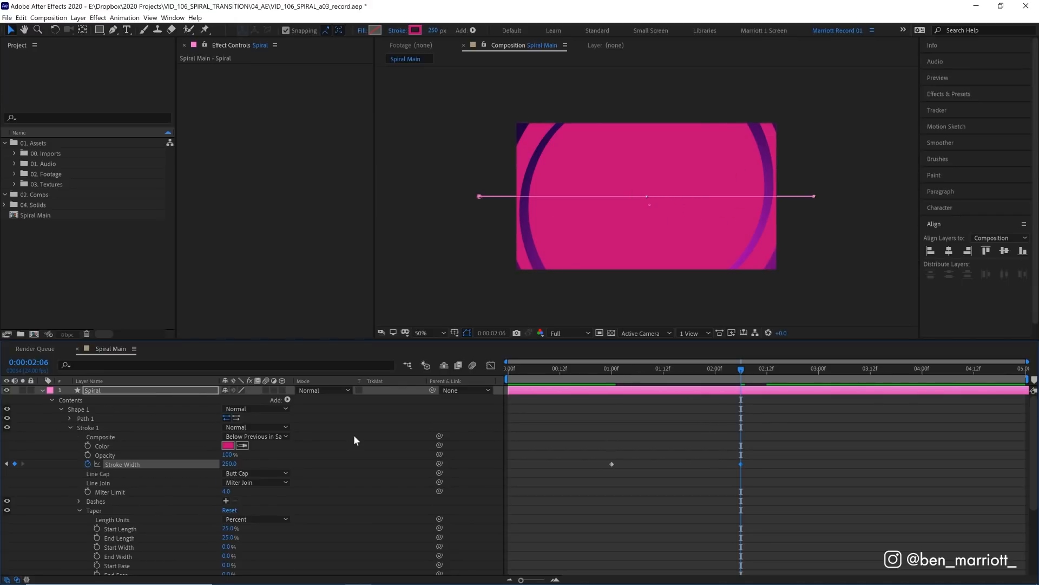
click(612, 368)
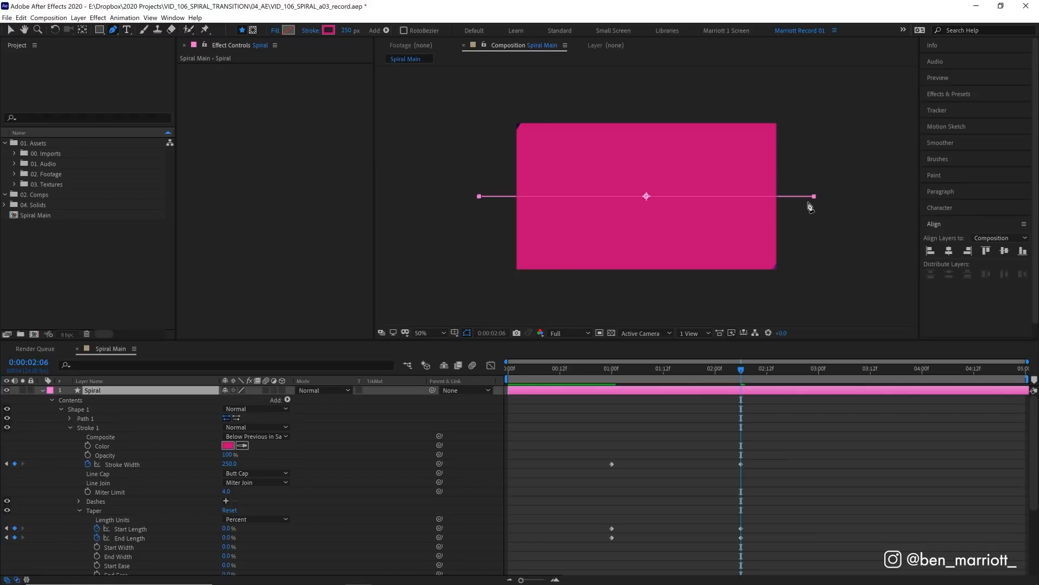
key(shift+enter)
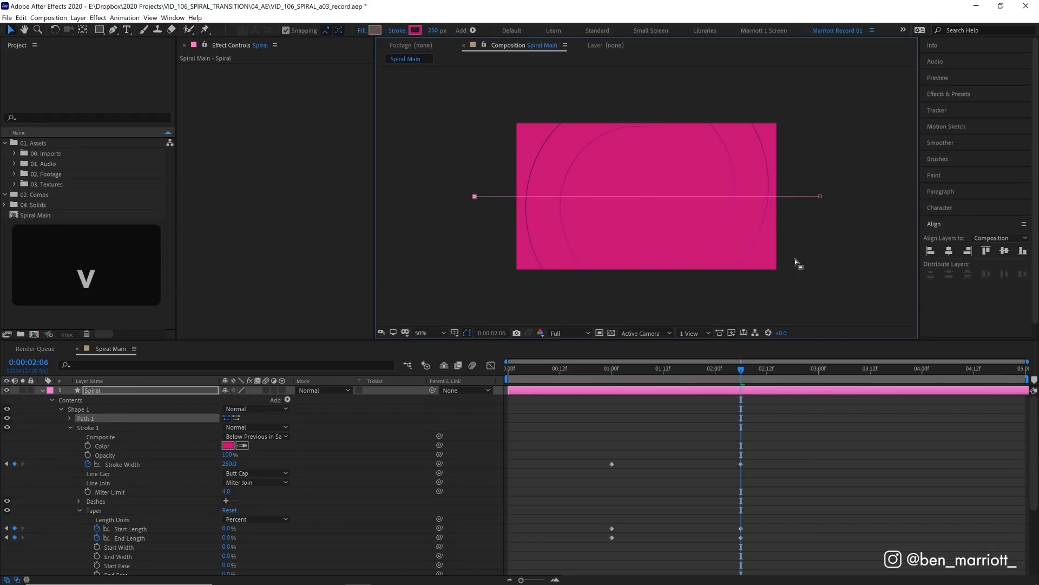
click(422, 332)
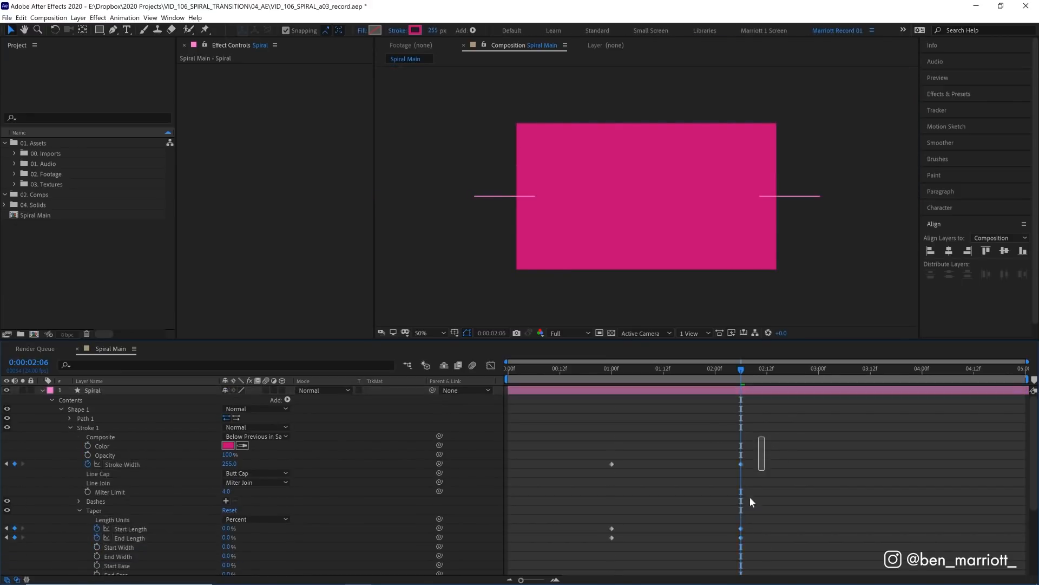
scroll(down, 3)
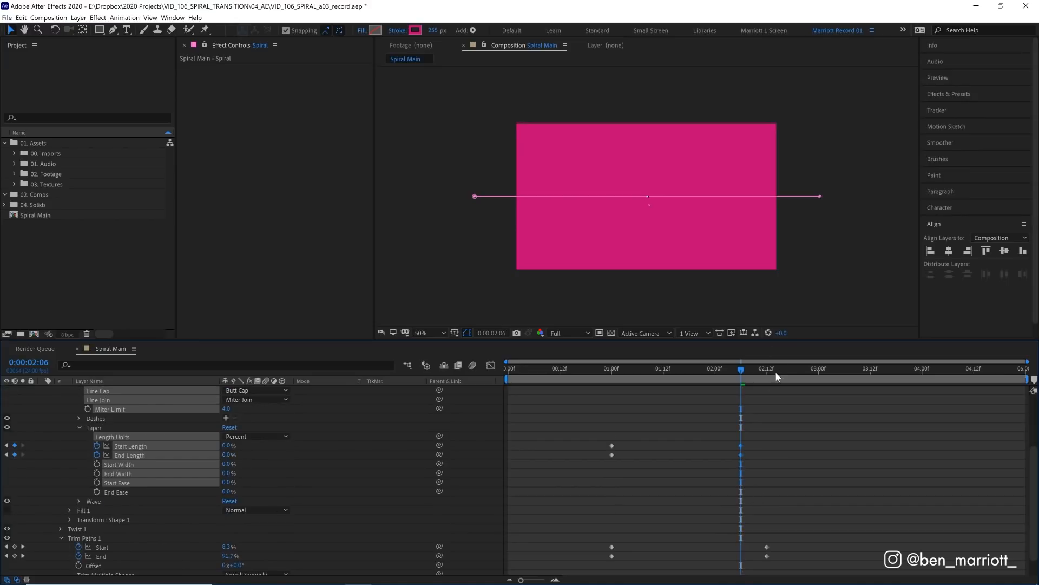
drag(741, 368, 662, 368)
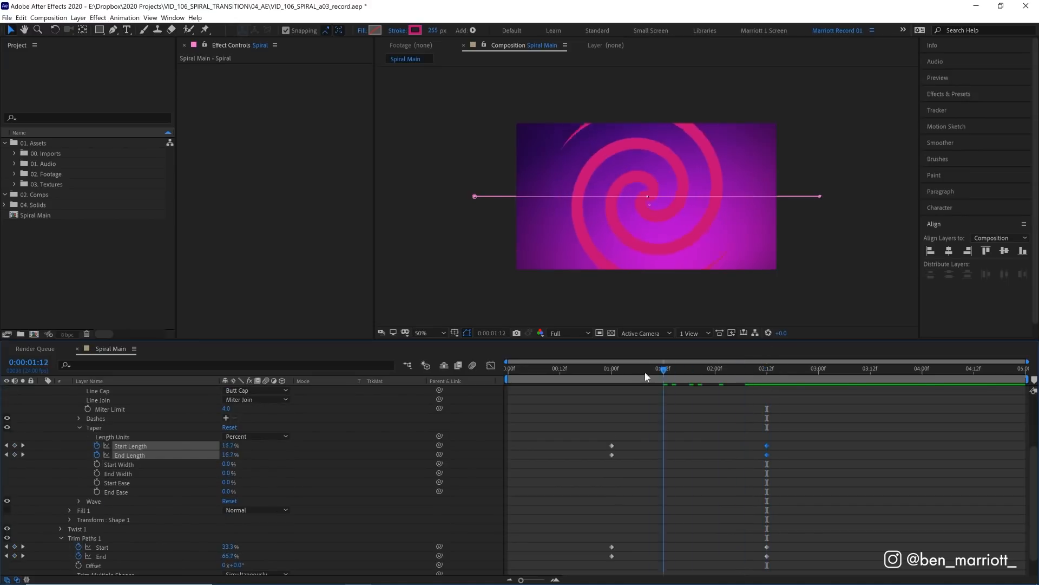
click(615, 368)
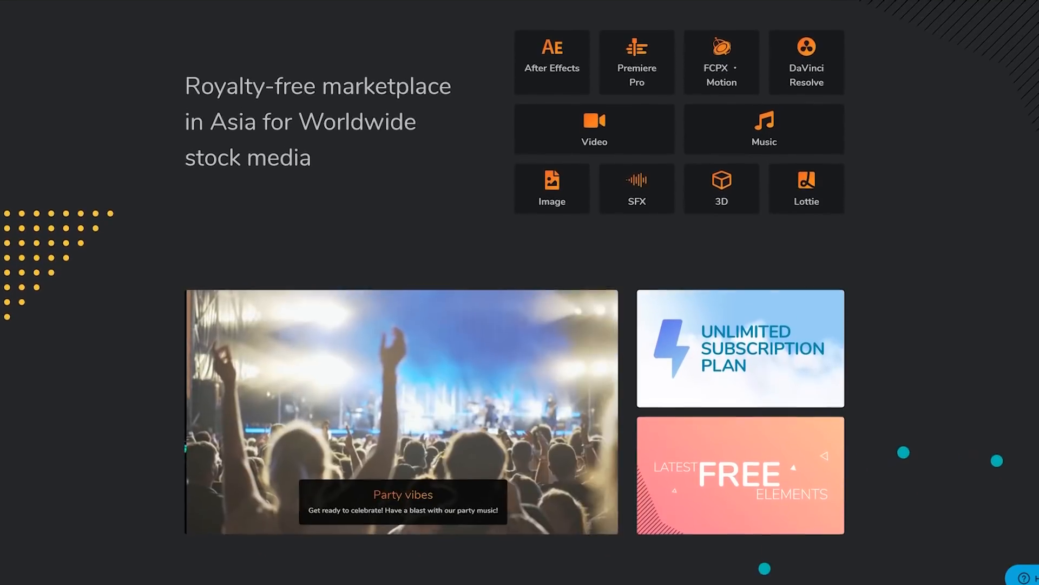
- Scroll the Motion Elements homepage, open video categories, and browse the features section
scroll(down, 3)
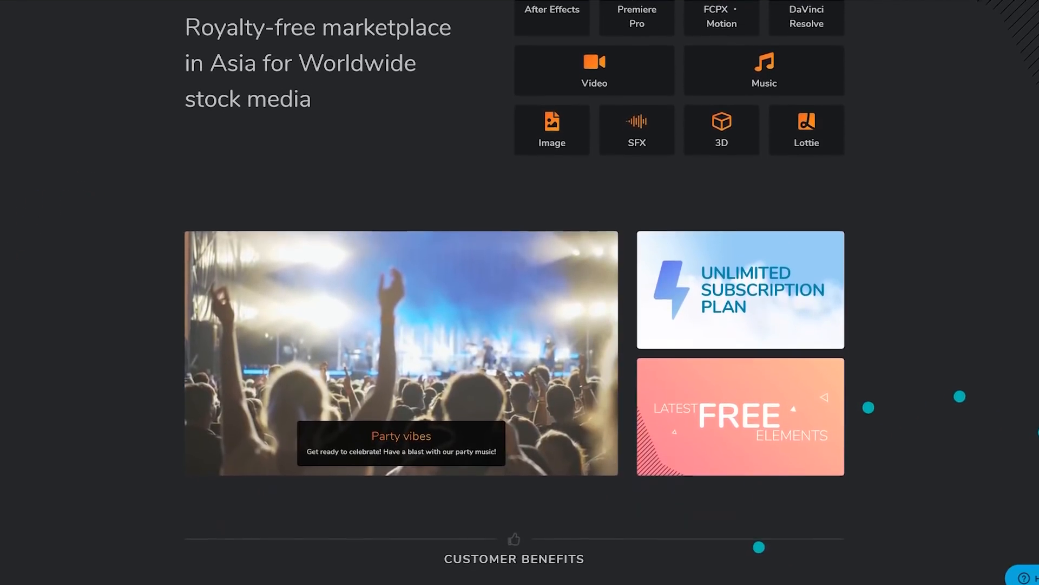
click(740, 290)
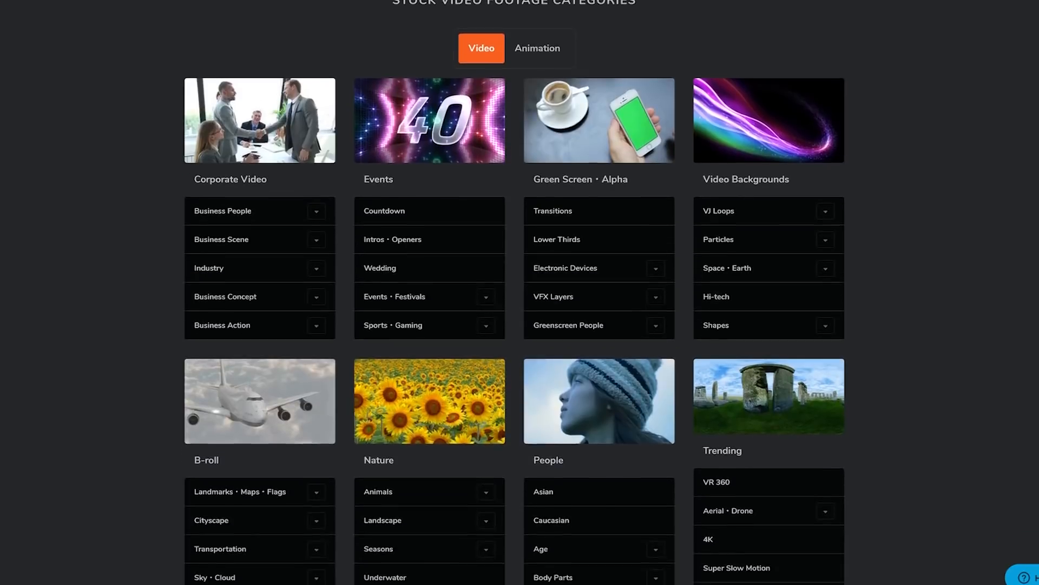
scroll(down, 3)
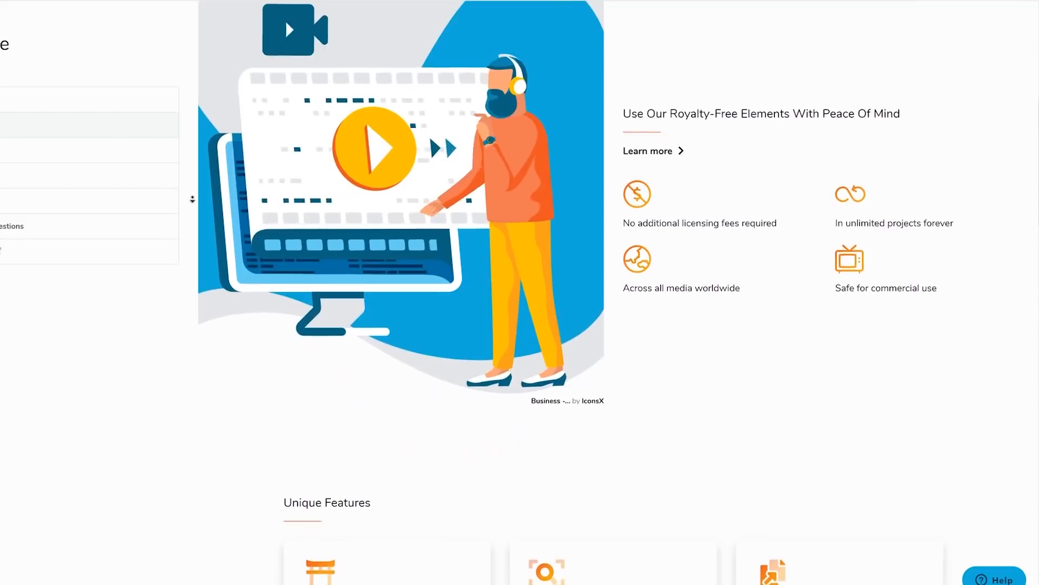
scroll(down, 3)
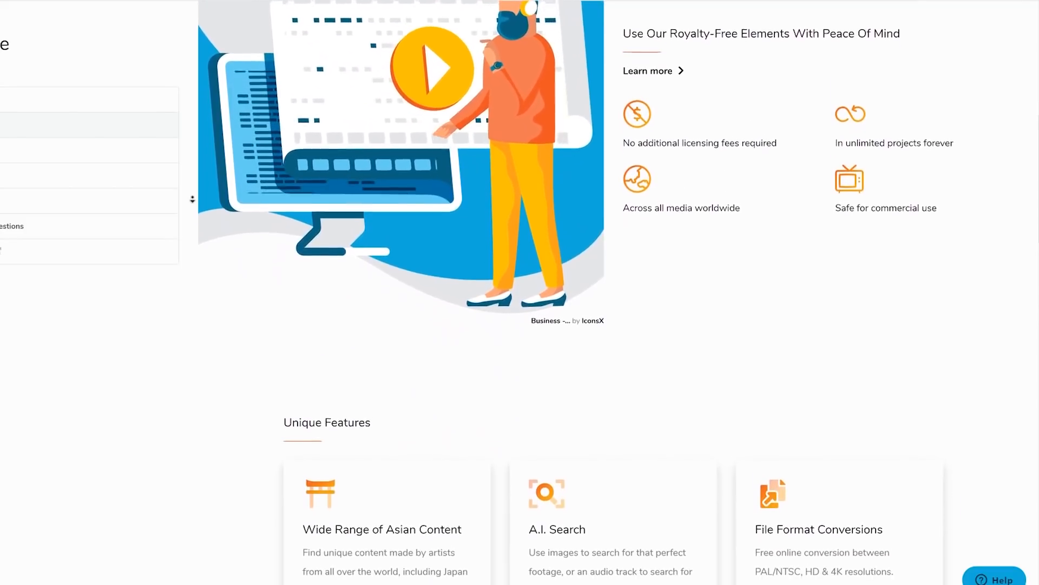
scroll(down, 3)
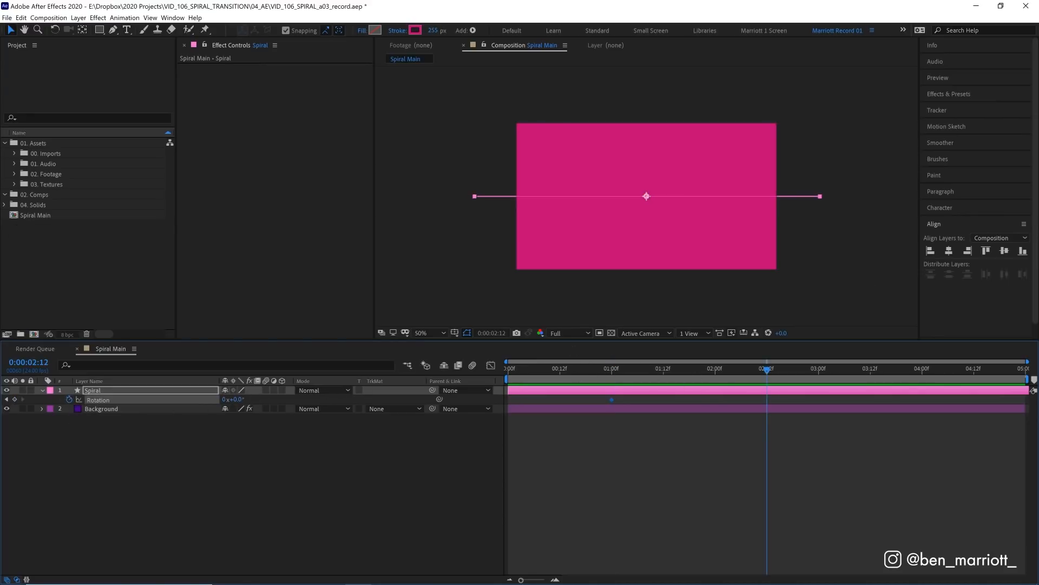
- Keyframe Rotation to -3 turns and apply Easy Ease to all keyframes
text(-3)
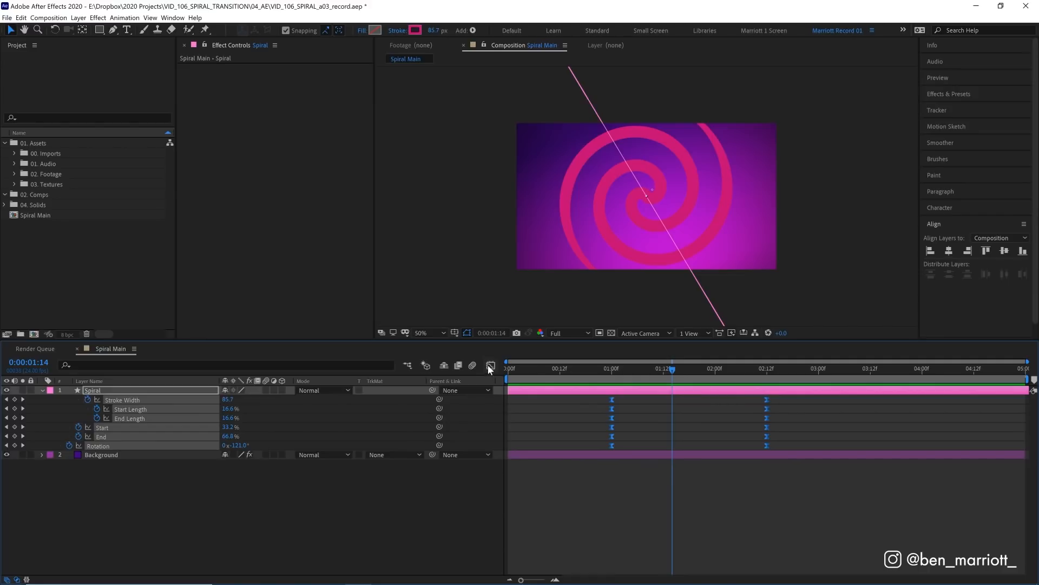
- Drag the speed graph's influence handles outward to sharpen the easing
click(490, 365)
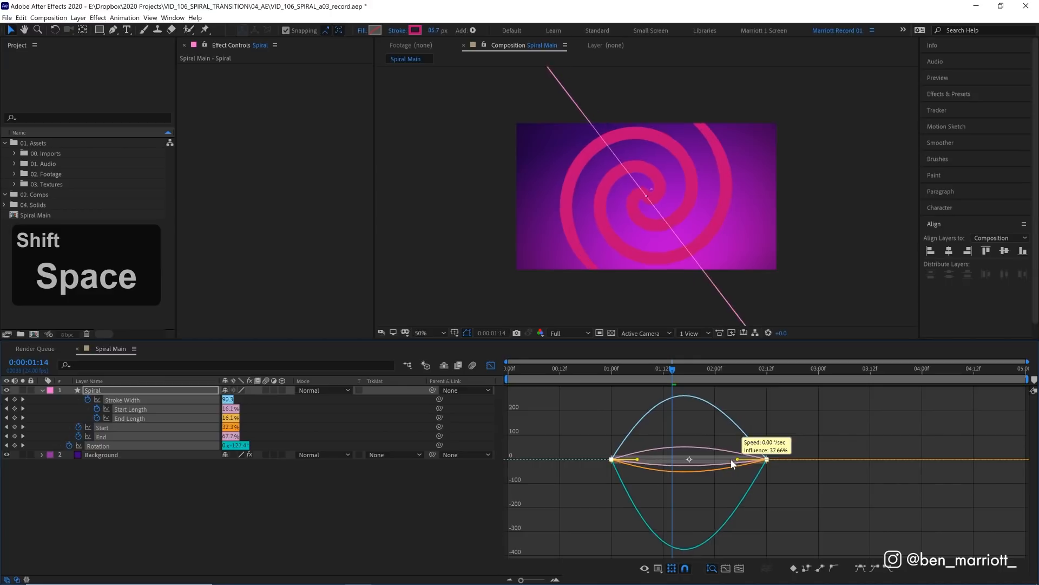
drag(762, 458, 723, 461)
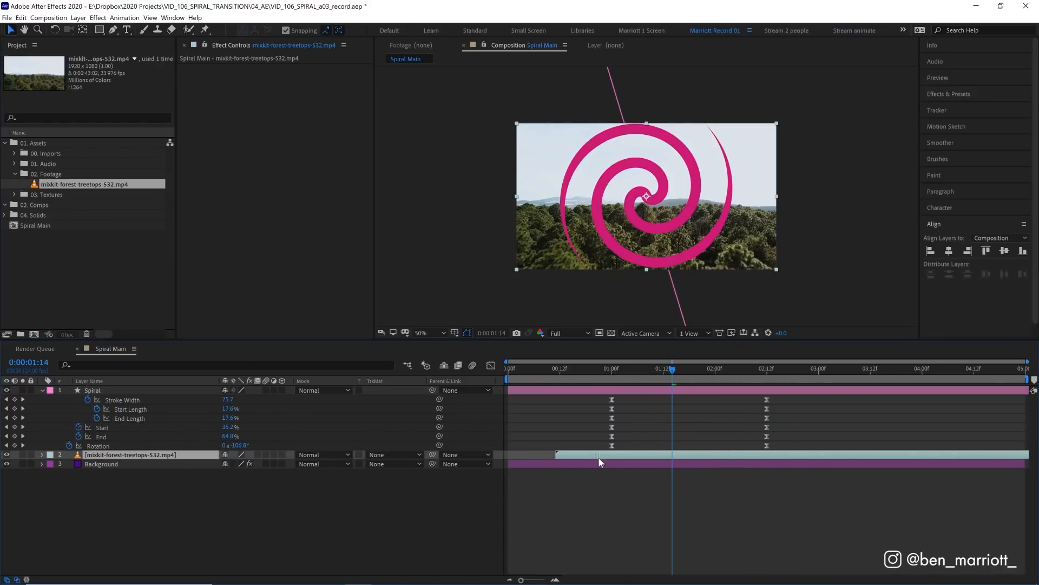
- Matte the forest footage to the Spiral layer's alpha and scrub to preview it
click(395, 454)
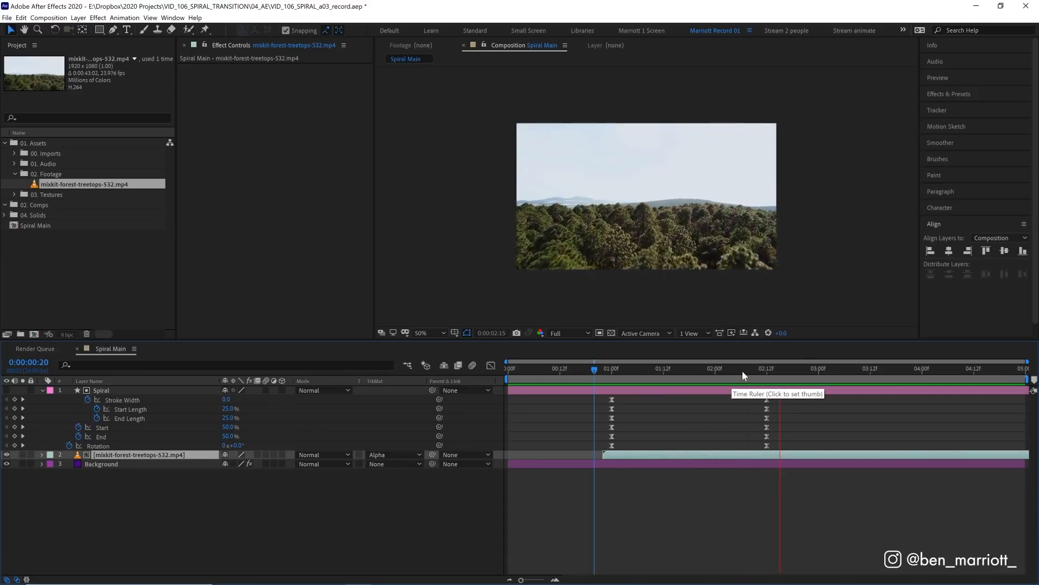
click(698, 368)
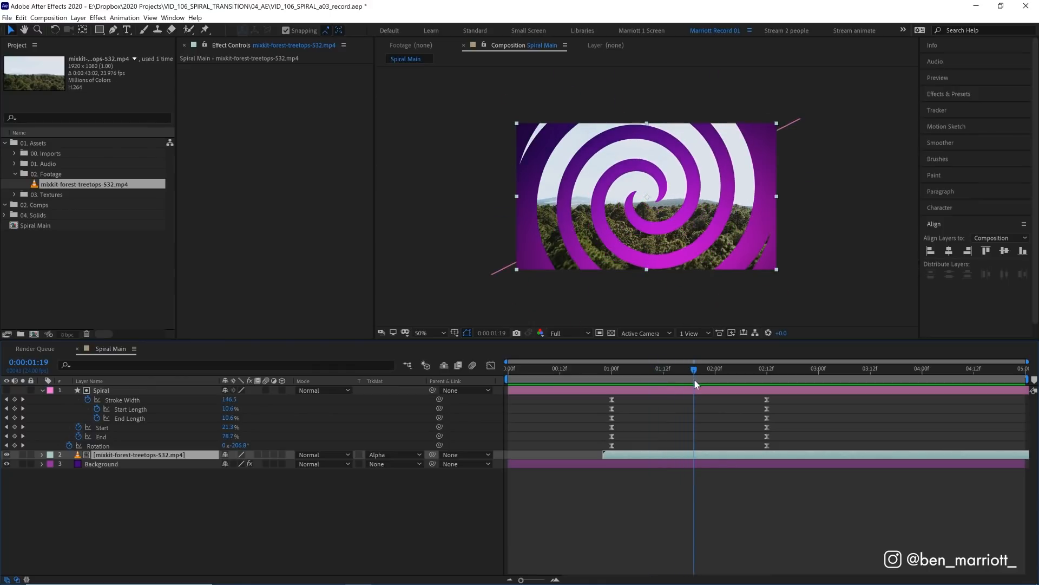
drag(694, 369, 715, 368)
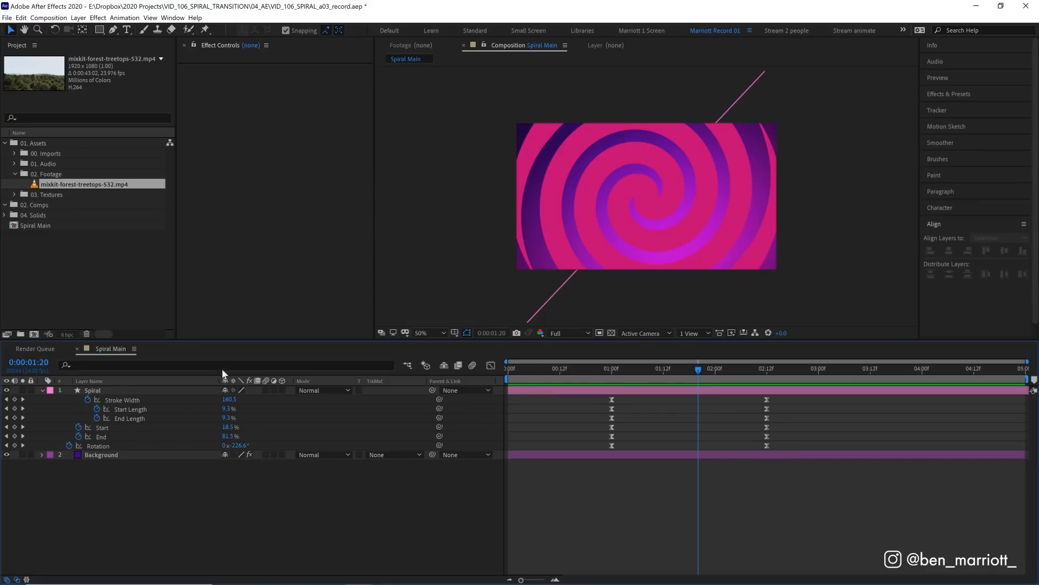
- Add an Inner Shadow style to Spiral, coloured white, and change its blend mode
right_click(93, 390)
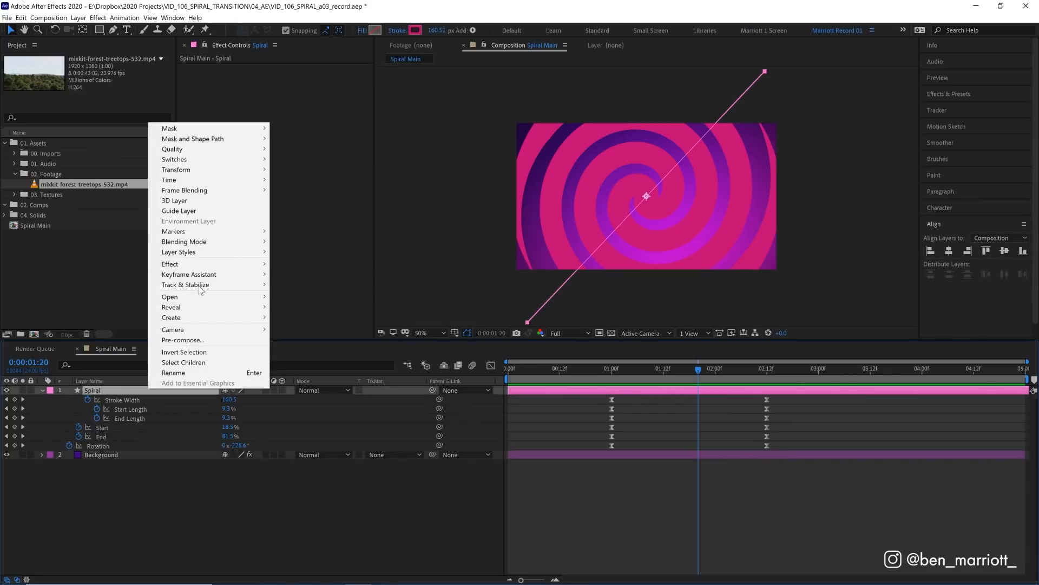
mouse_move(178, 252)
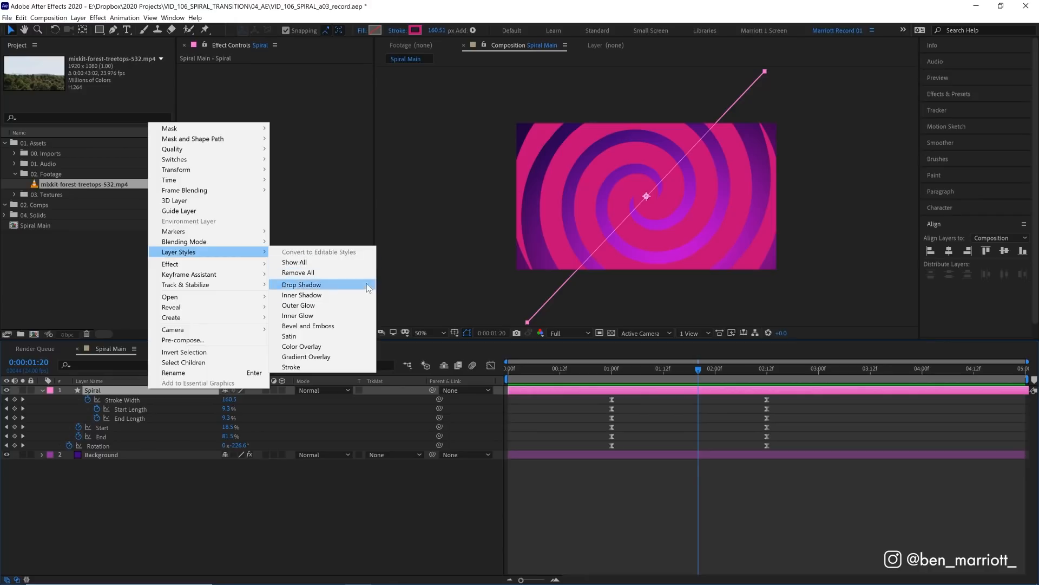
click(301, 295)
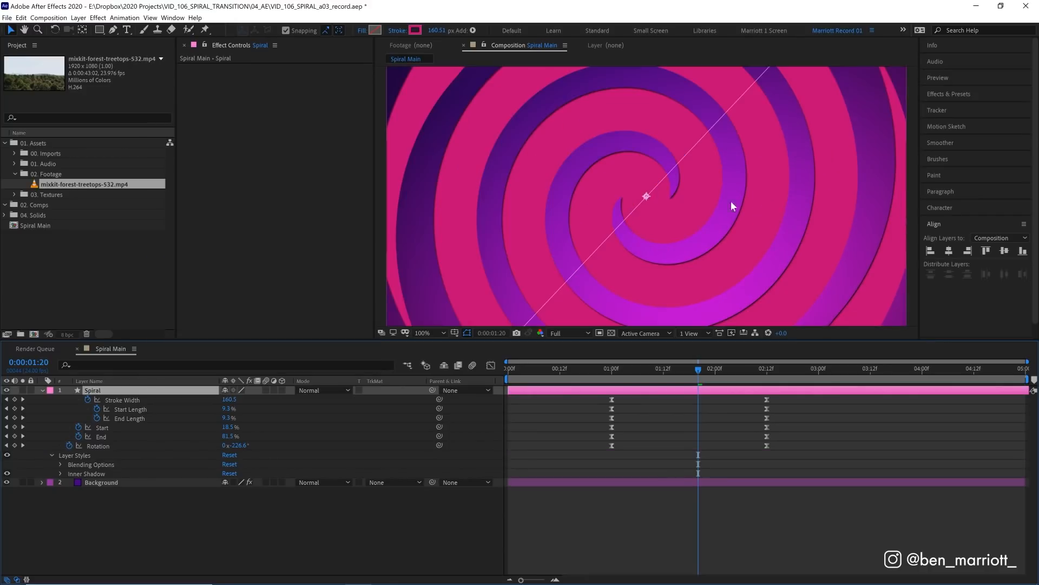
mouse_move(685, 259)
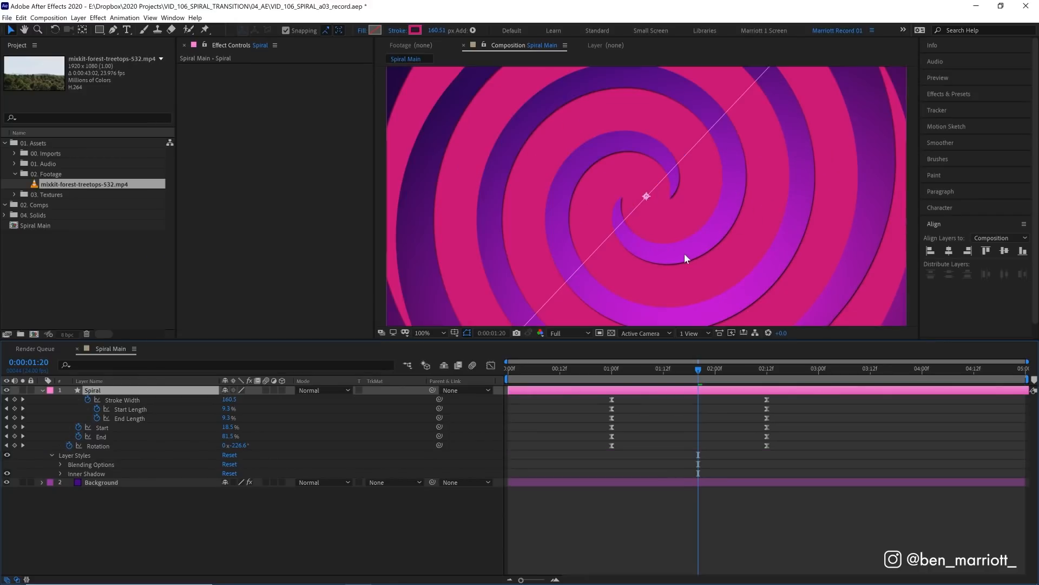
mouse_move(89, 472)
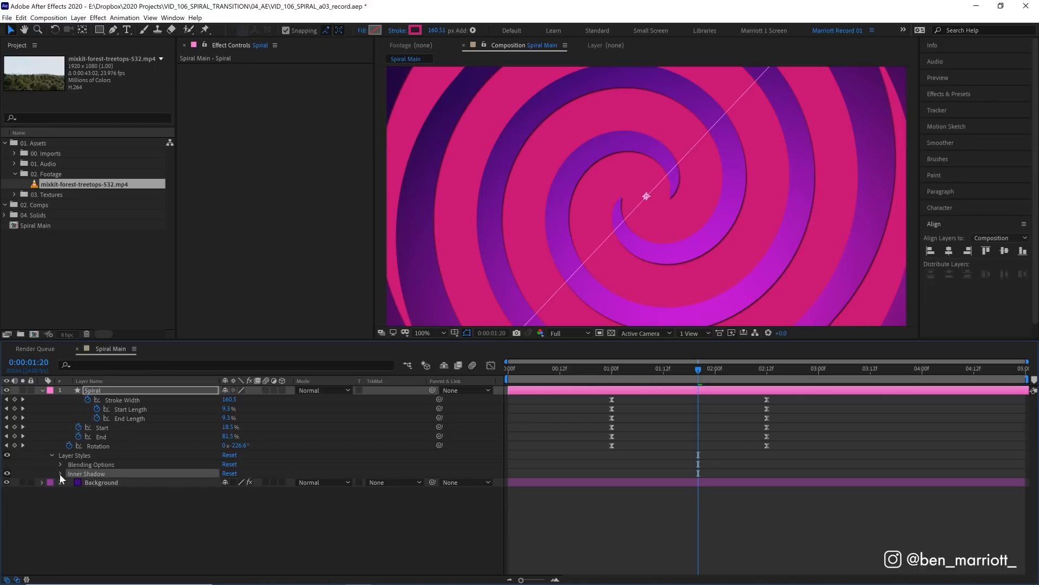
click(41, 473)
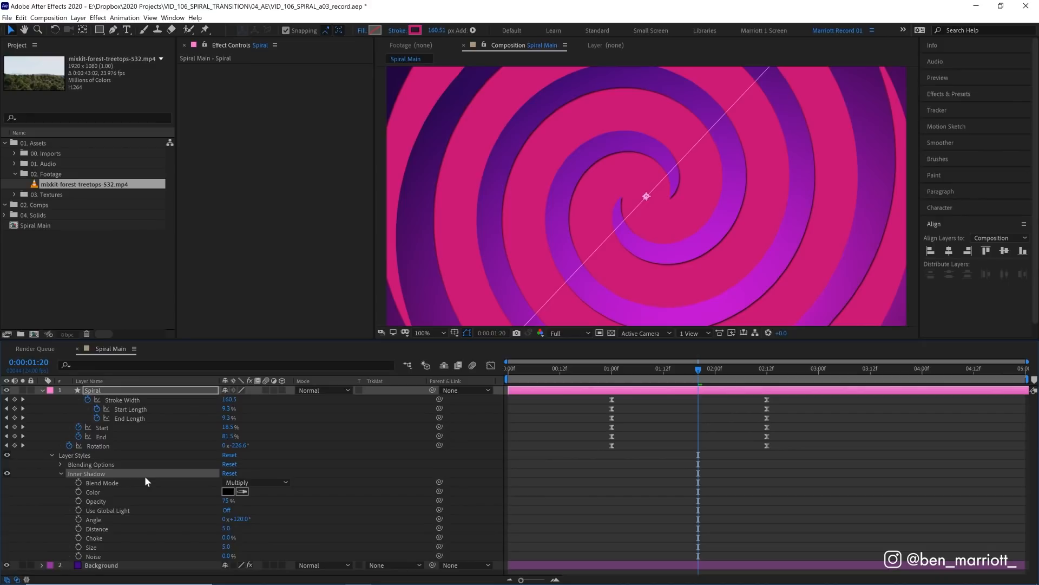
click(228, 491)
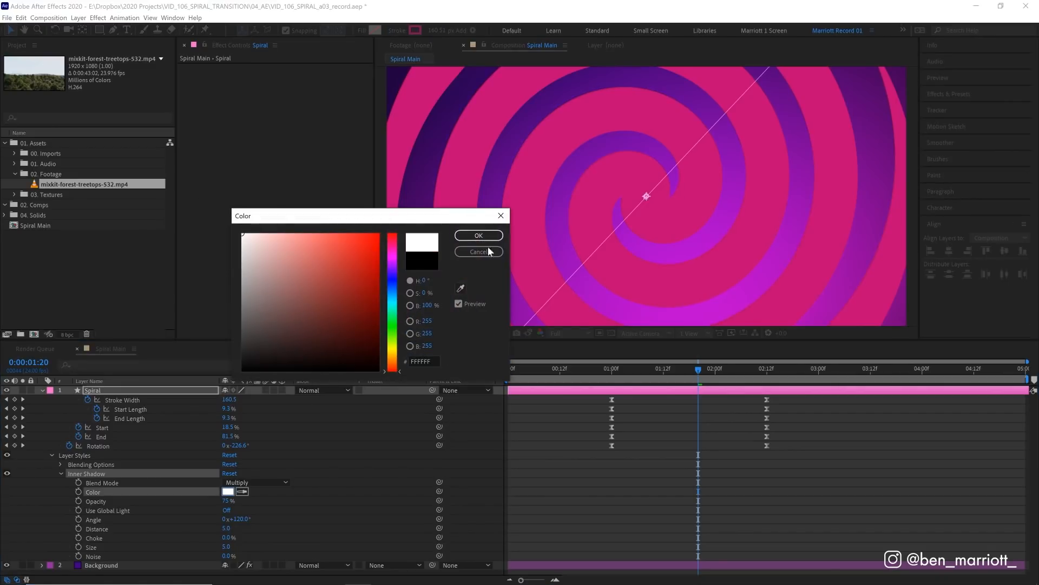
click(478, 252)
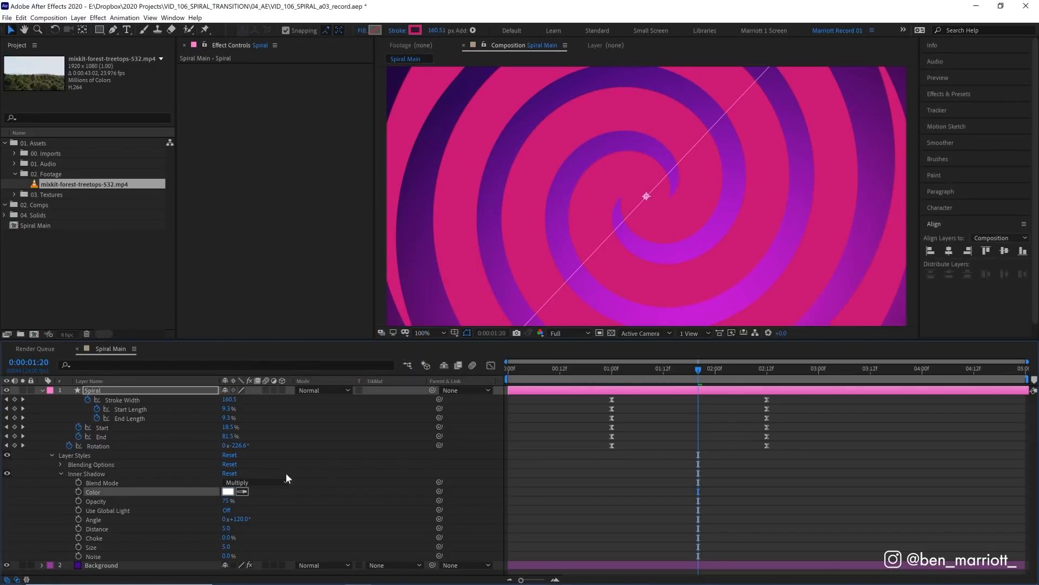
click(237, 482)
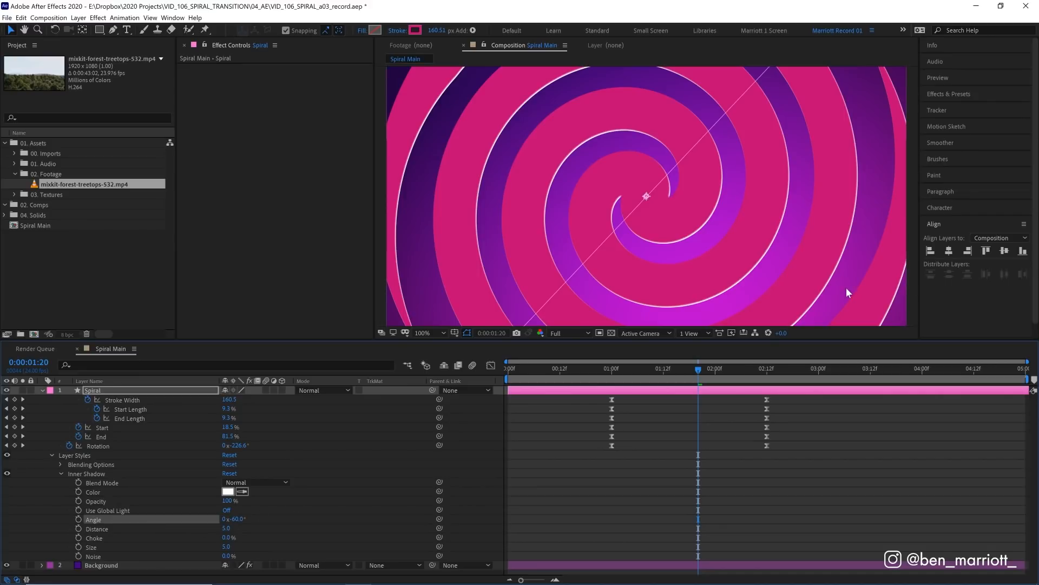
mouse_move(788, 234)
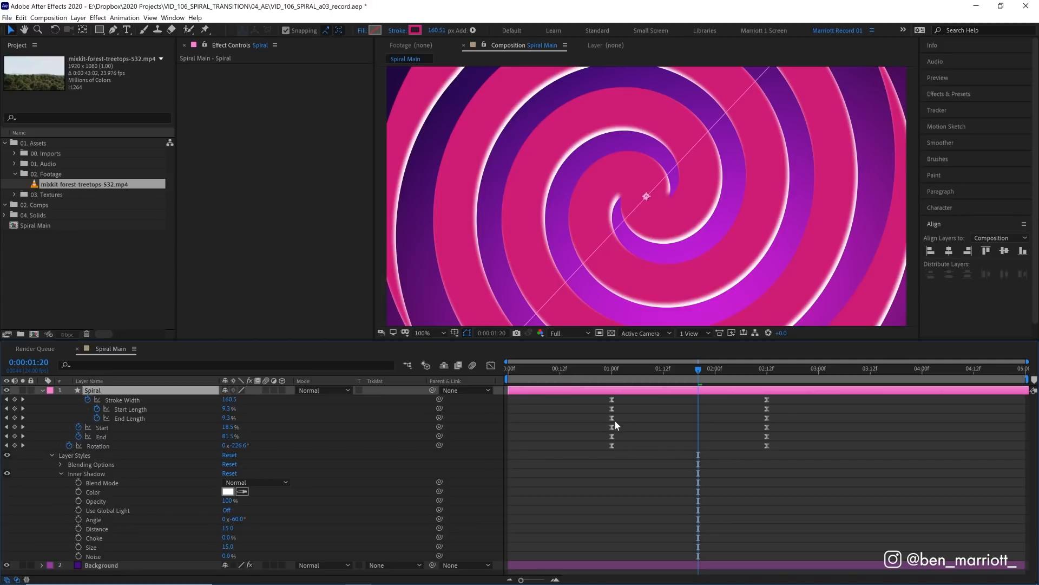
- Add Bevel and Emboss to Spiral with a purple shadow colour
right_click(100, 390)
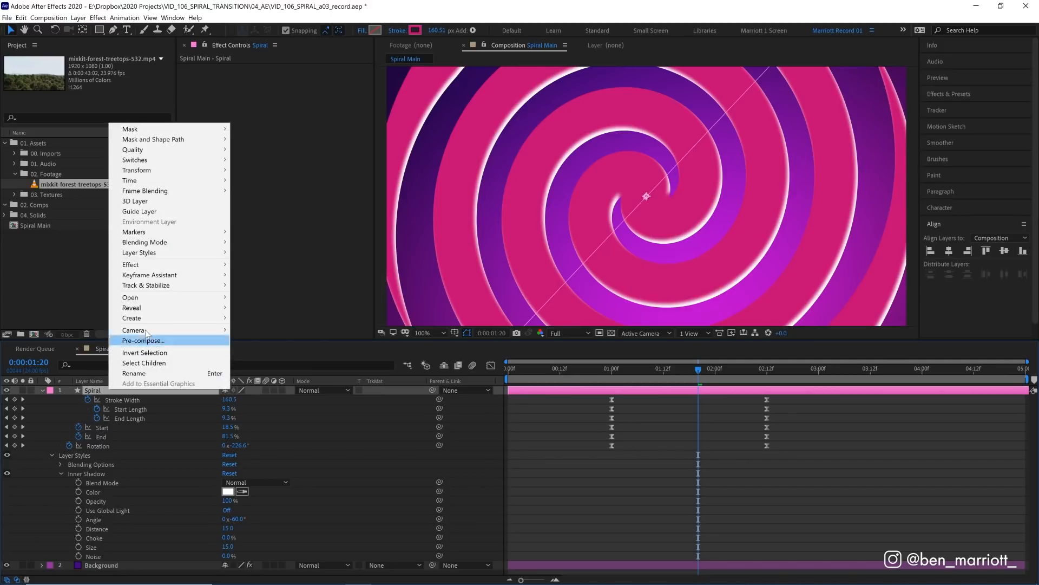
mouse_move(139, 252)
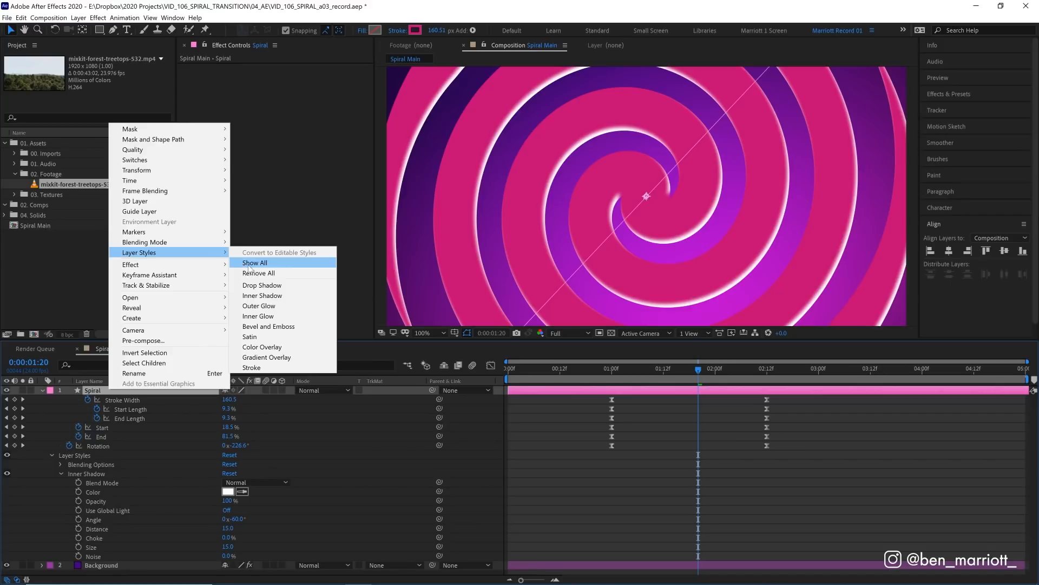
click(255, 263)
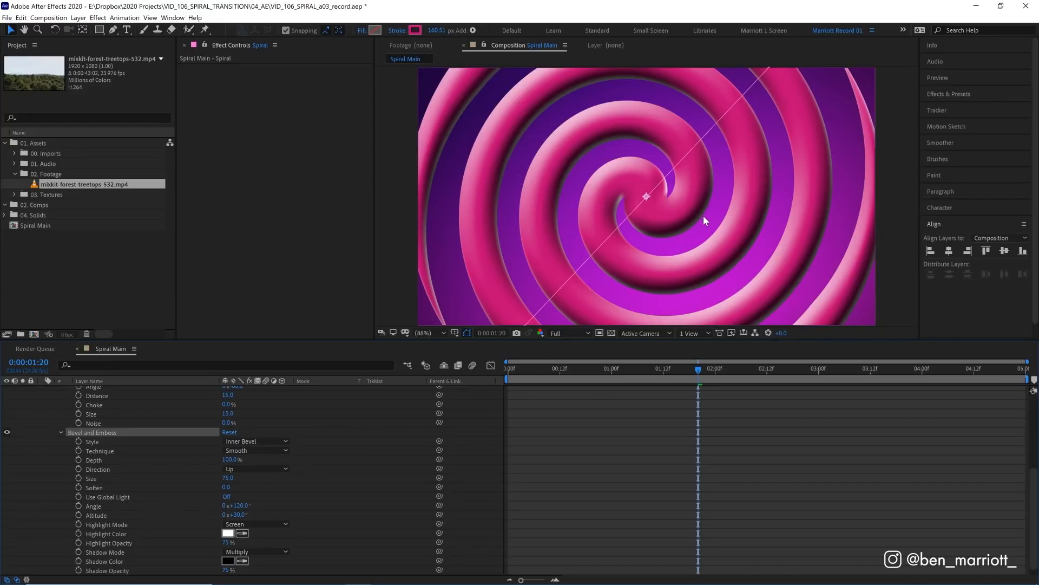
click(227, 561)
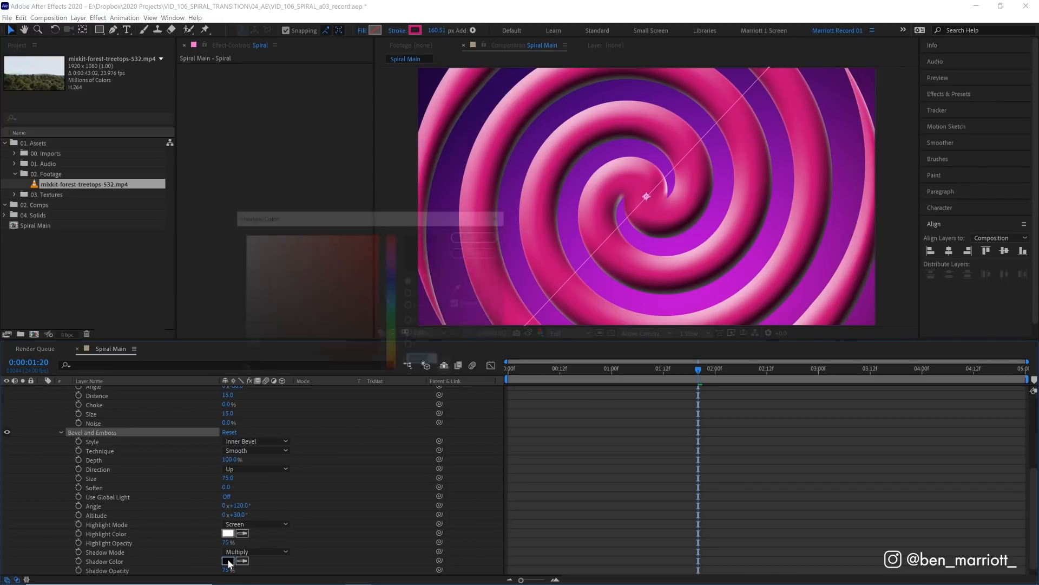
click(228, 561)
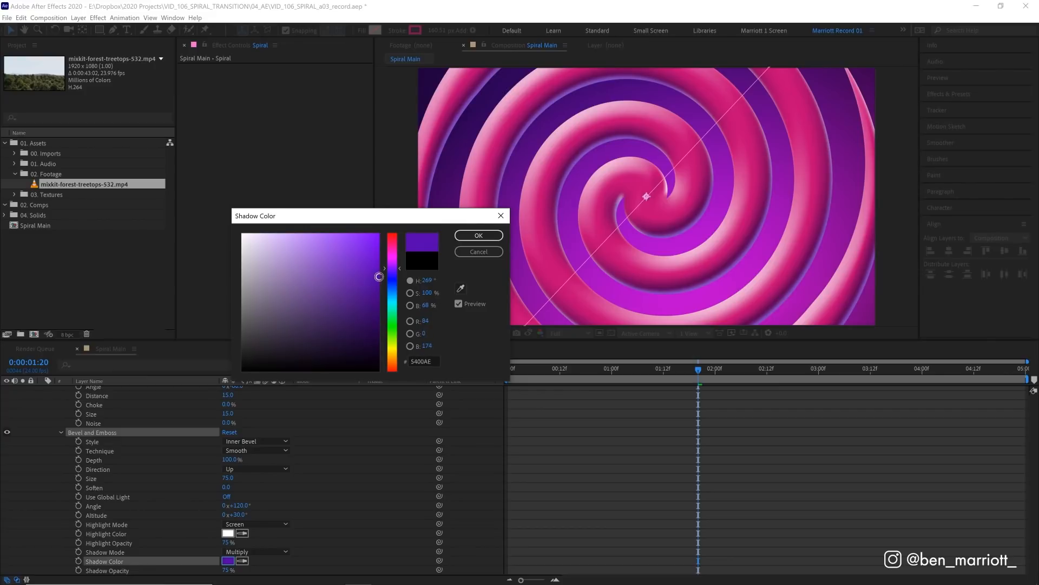
click(478, 236)
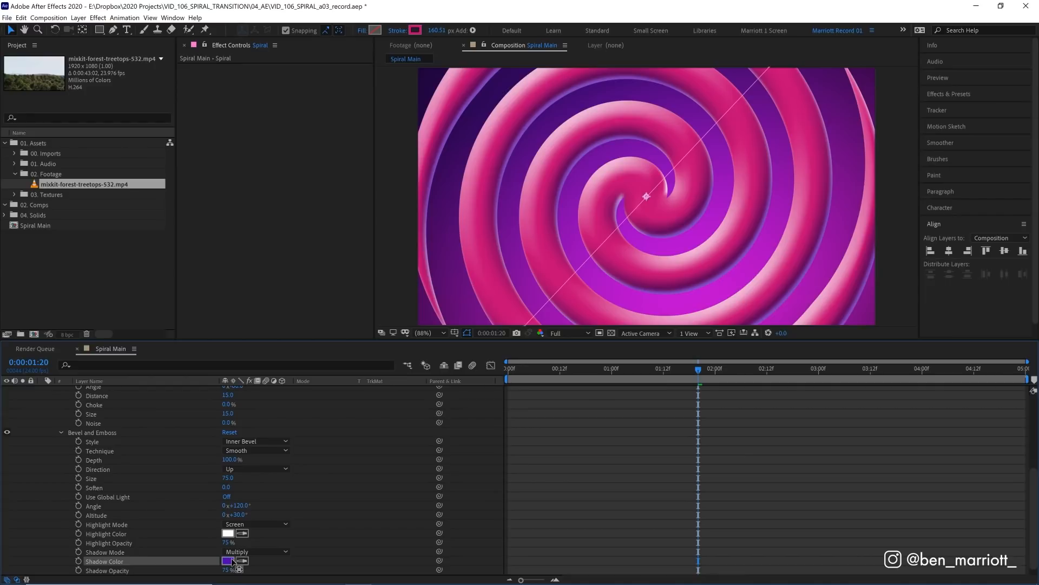
- Try other shadow and stroke colours, keep the pink stroke, and play the animation
click(227, 561)
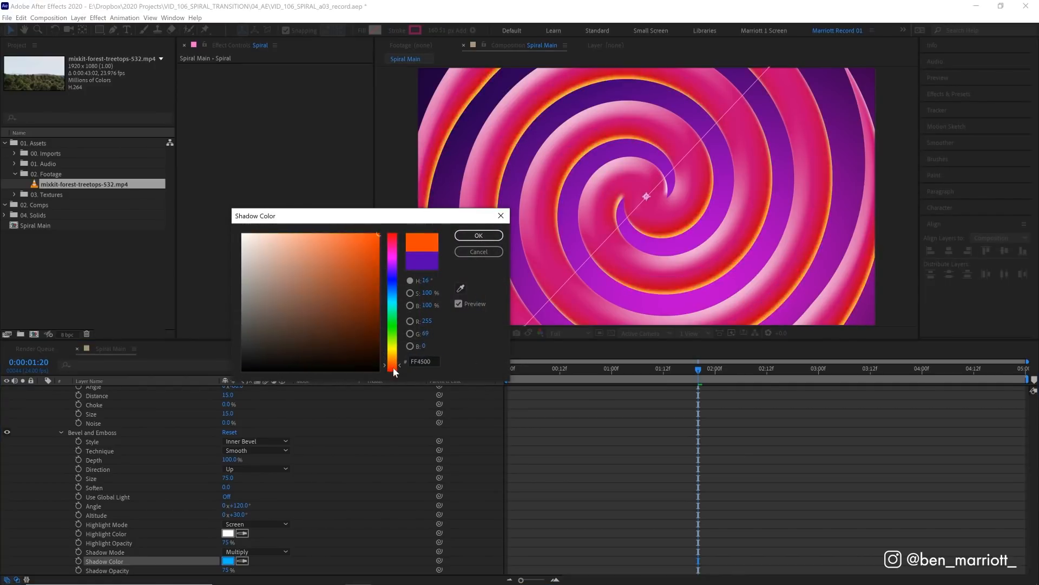
click(478, 235)
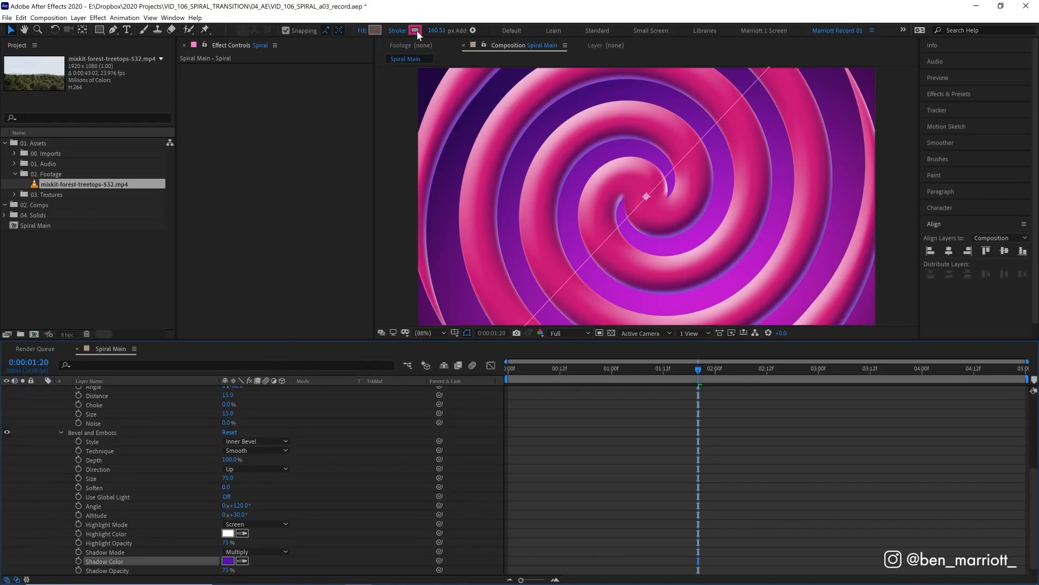
click(415, 30)
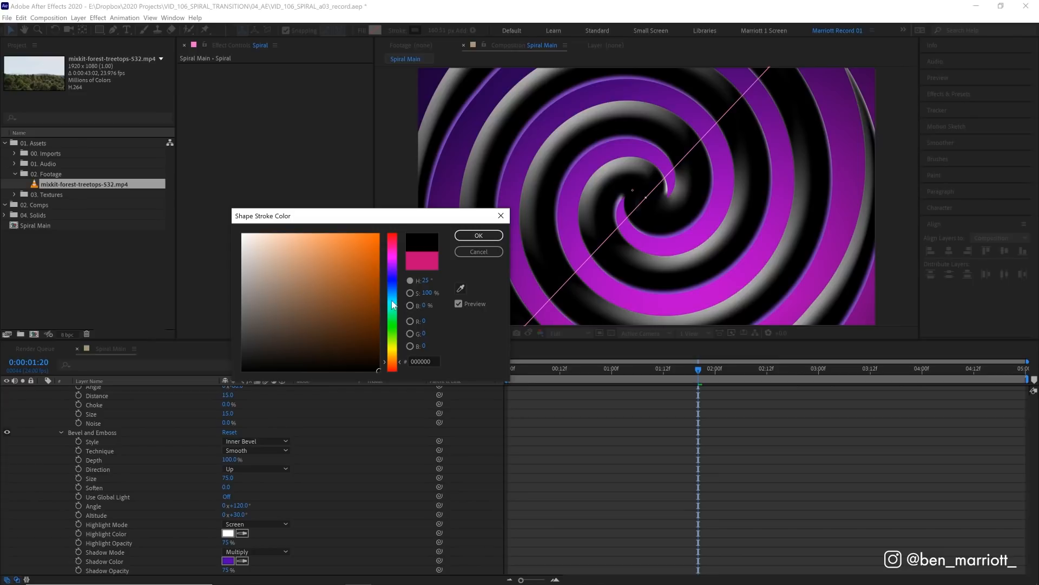
click(478, 236)
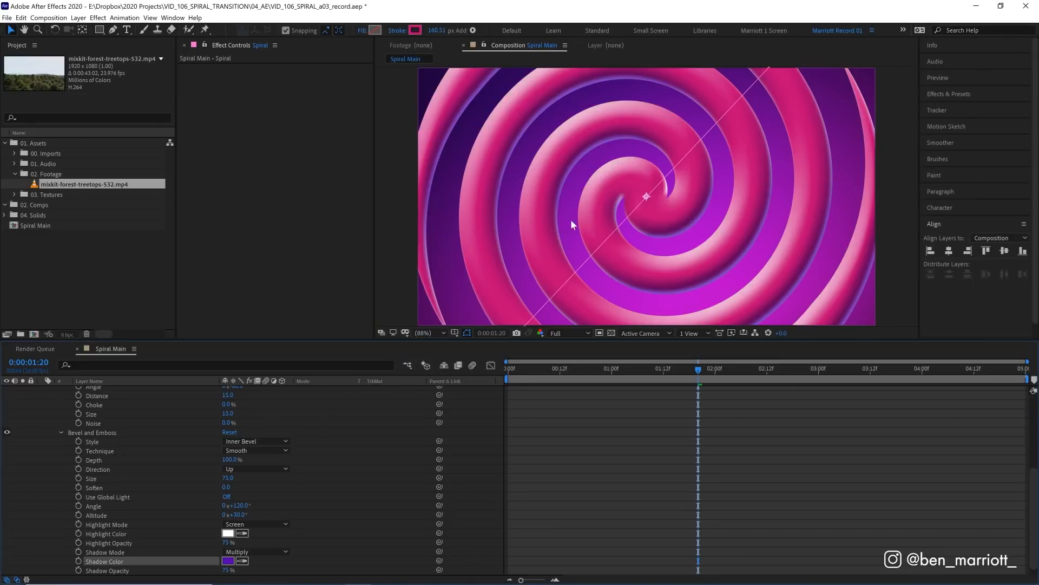
key(space)
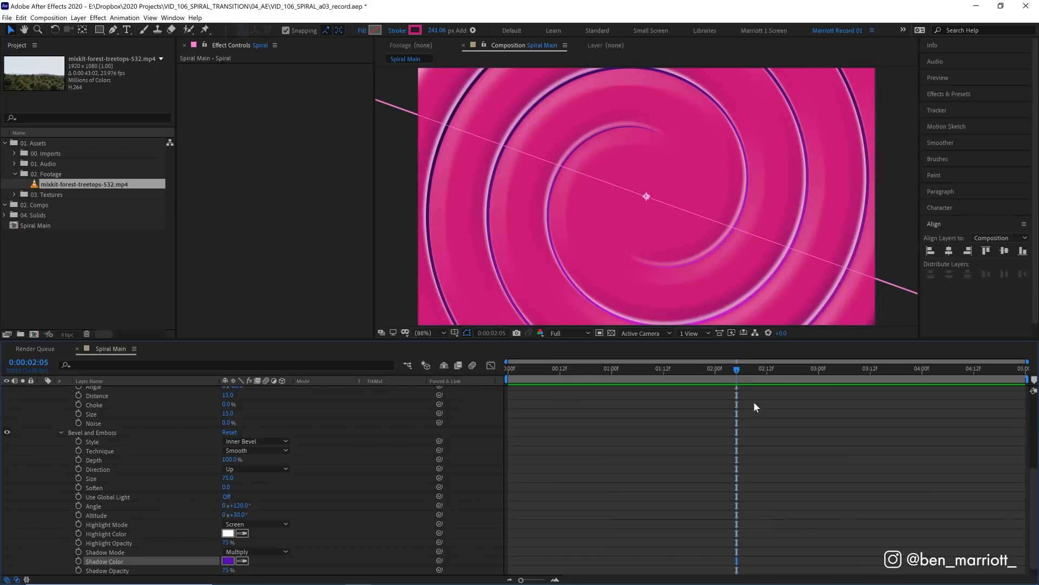
- Stop playback and open the Spiral layer's Contents to select Shape 1
key(space)
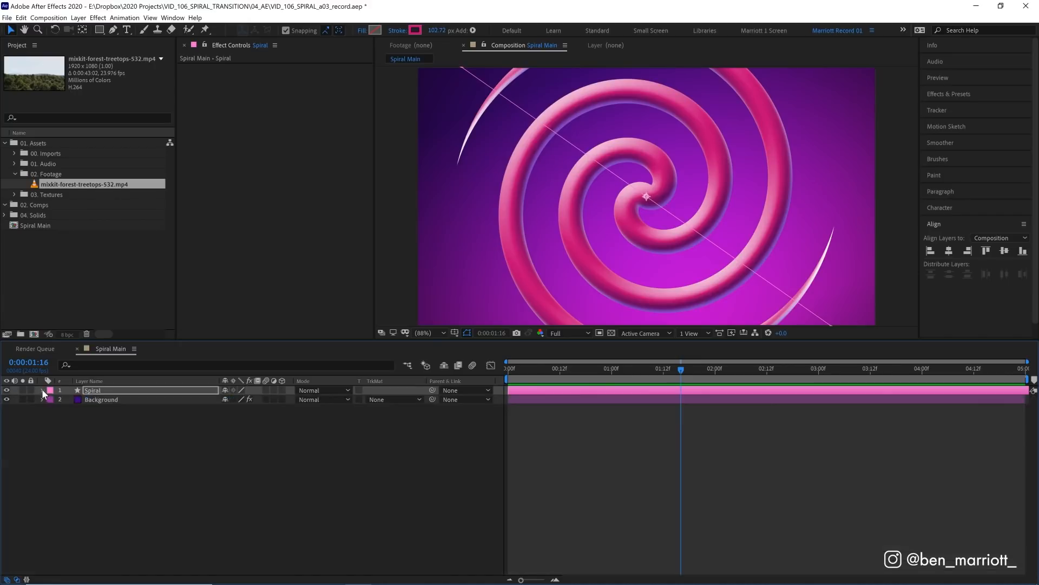
click(52, 390)
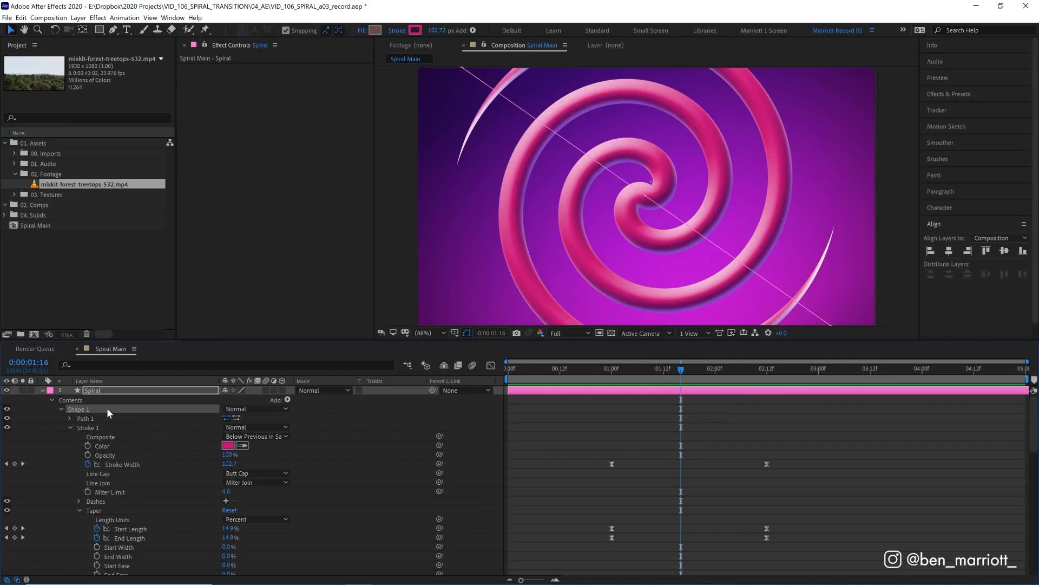
click(61, 409)
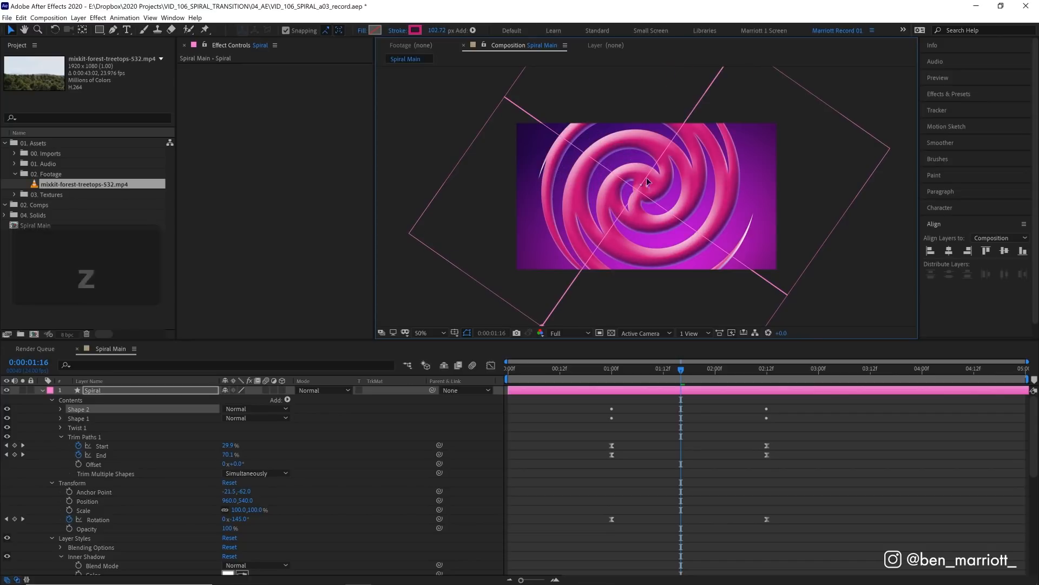
- Expand Shape 2's properties and scrub back to preview the two spirals earlier
click(61, 410)
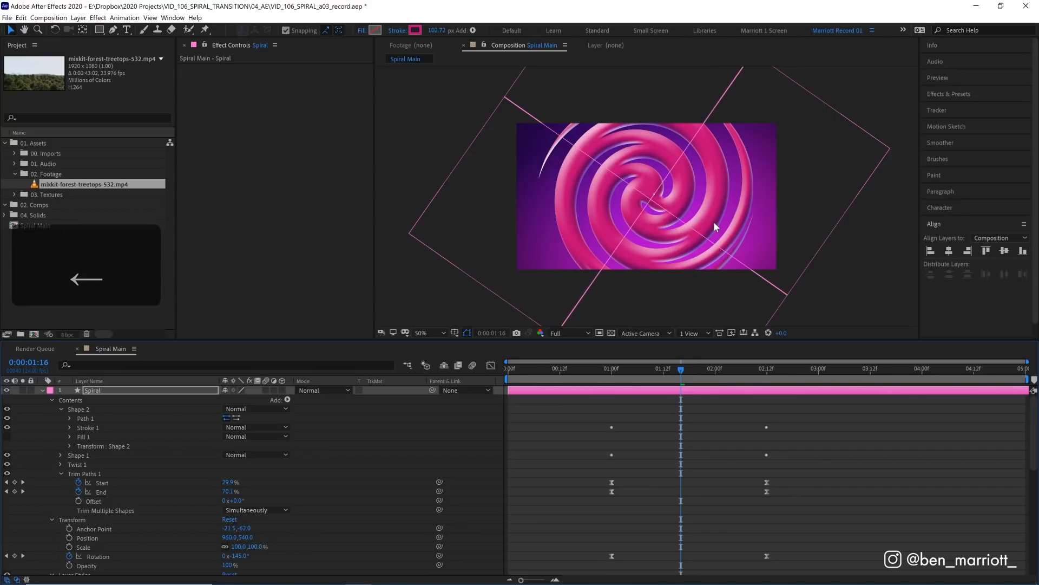
drag(681, 369, 641, 369)
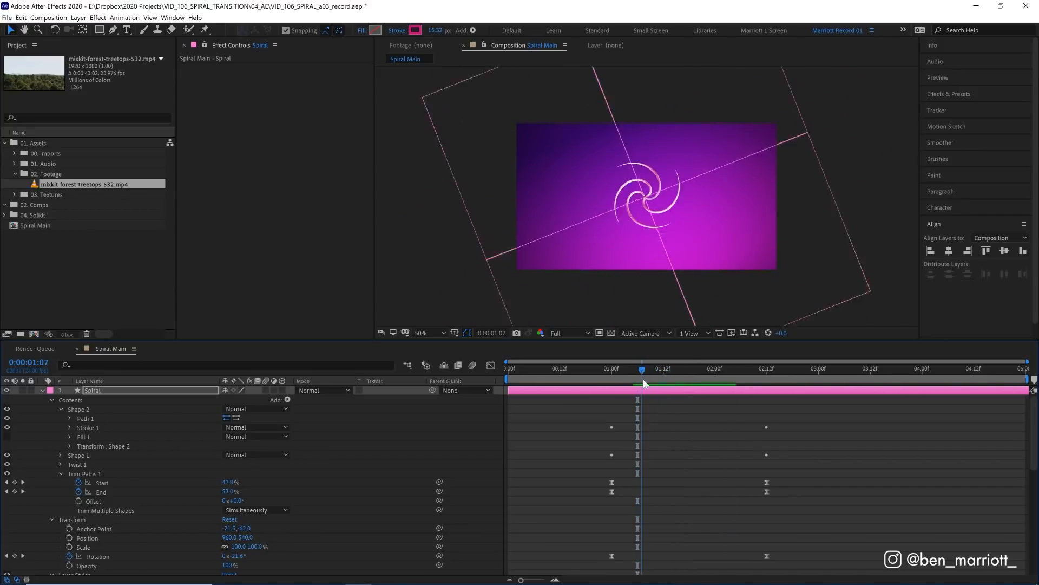